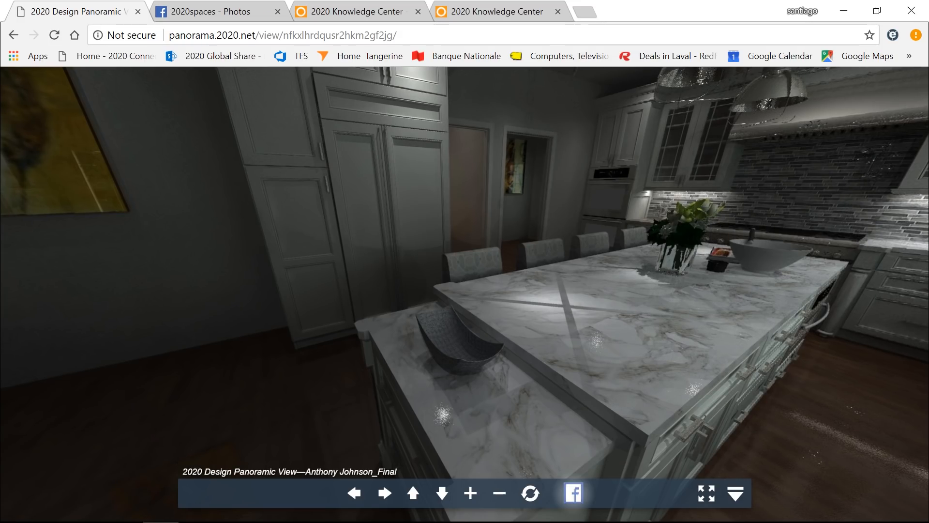
Bring up the 'Post your design on facebook' dialog from the panorama viewer toolbar.
click(575, 493)
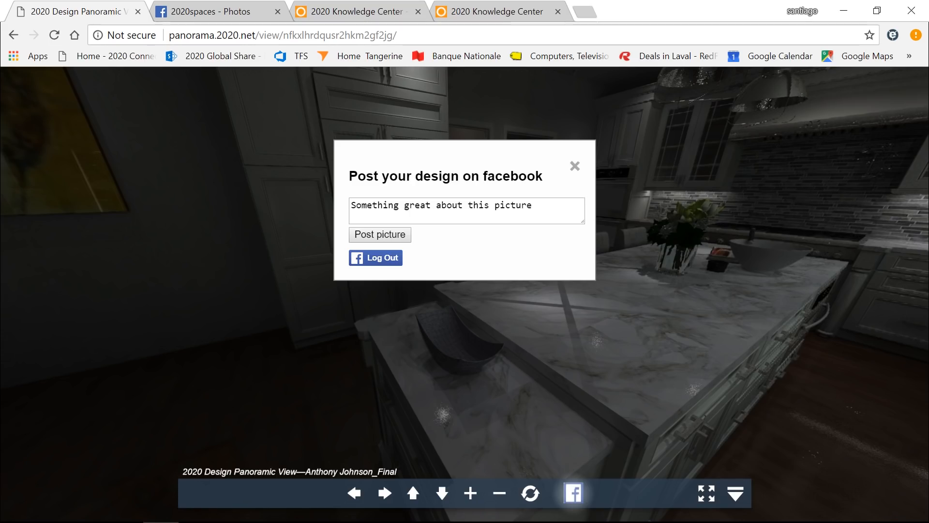
mouse_move(835, 274)
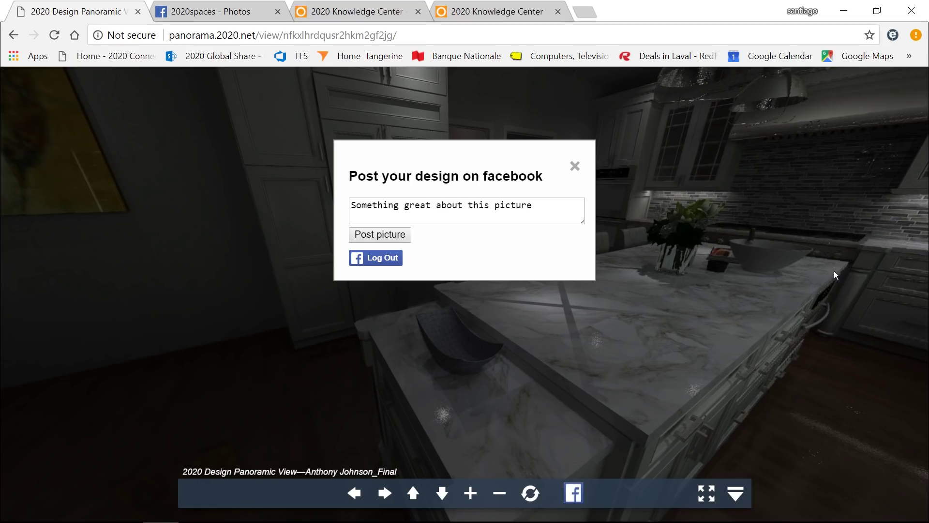
mouse_move(820, 210)
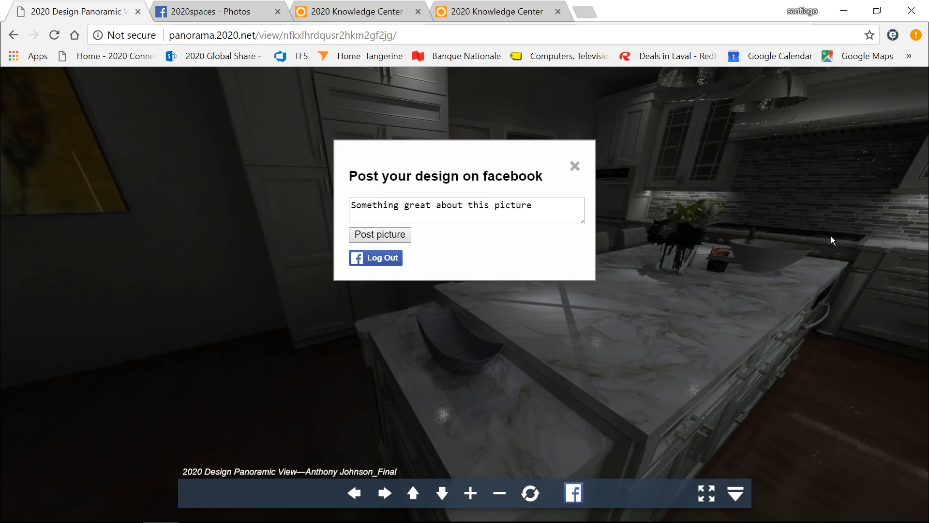
mouse_move(852, 236)
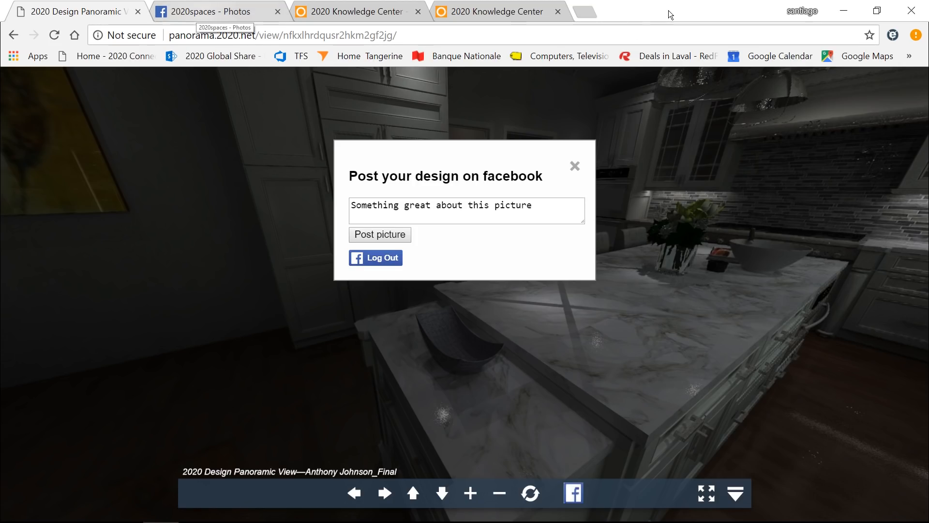
On the 2020spaces Photos page, scroll the album and view a kitchen panorama in the photo viewer.
click(204, 12)
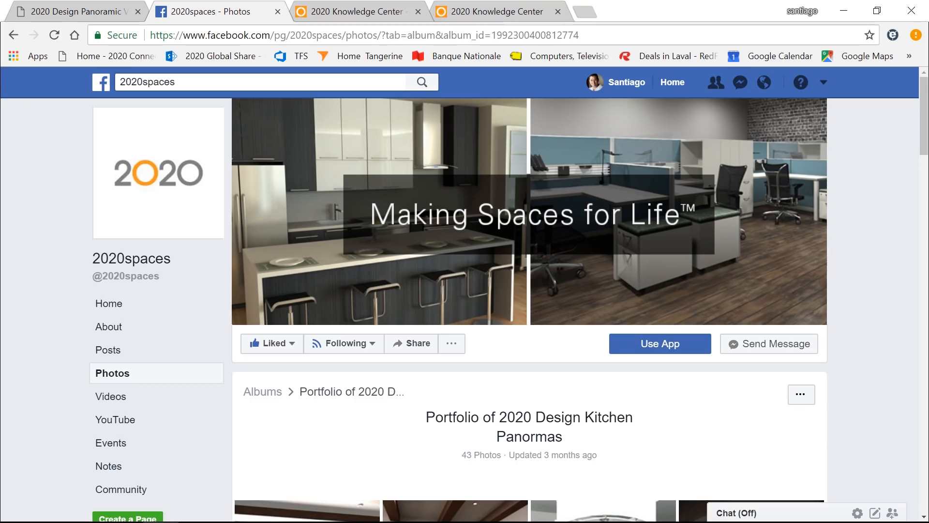
scroll(down, 3)
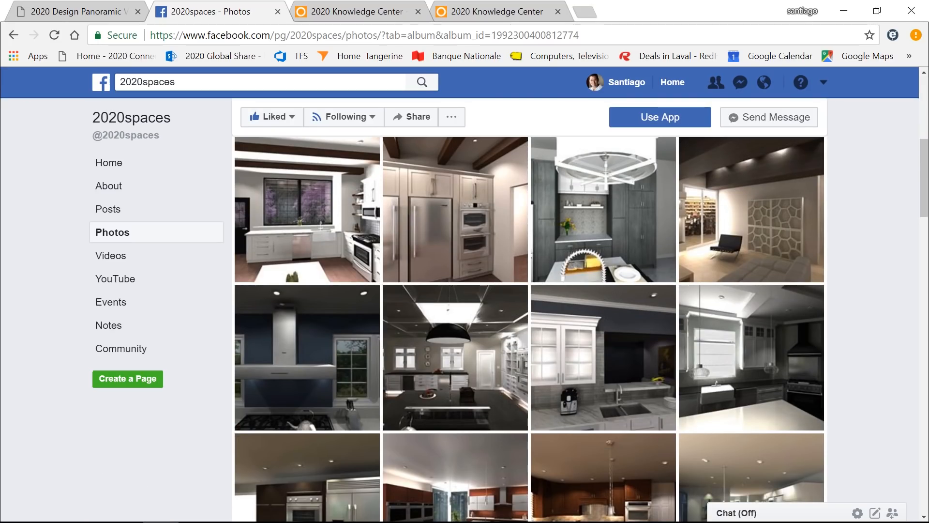
scroll(down, 3)
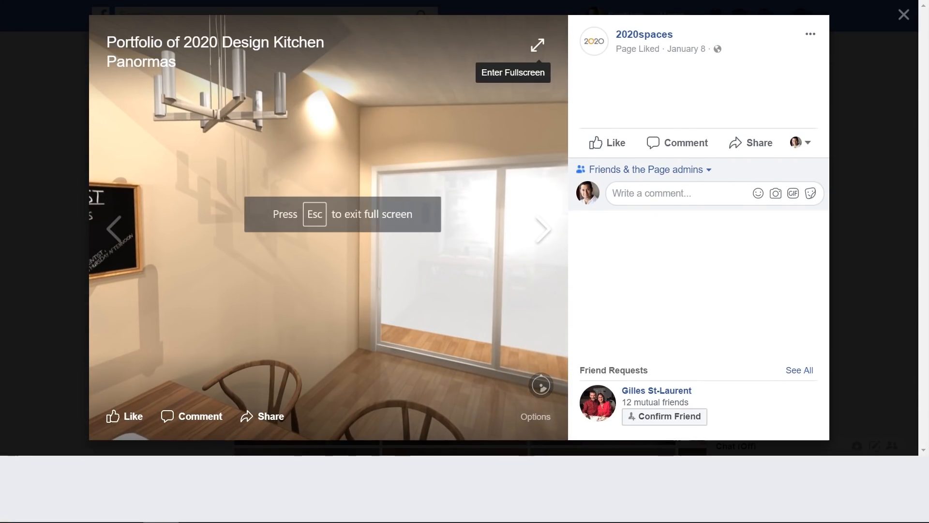
click(538, 45)
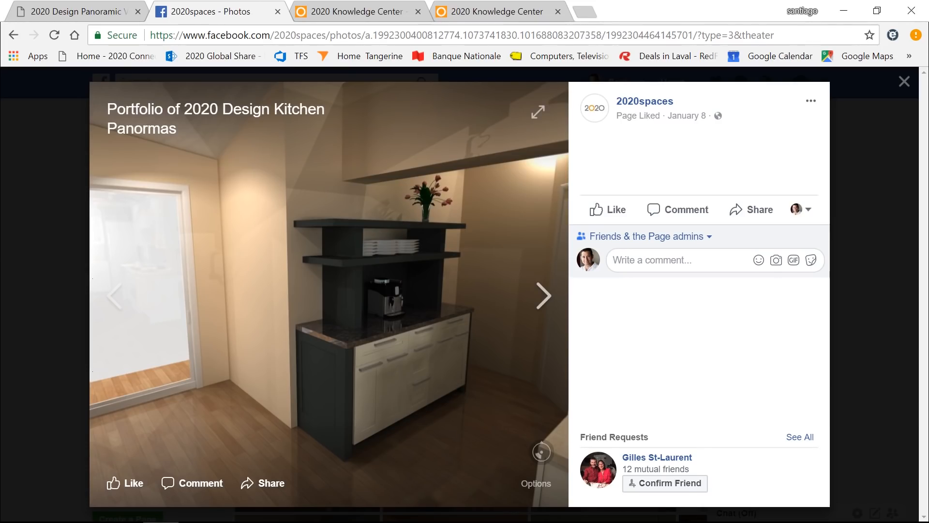
mouse_move(828, 363)
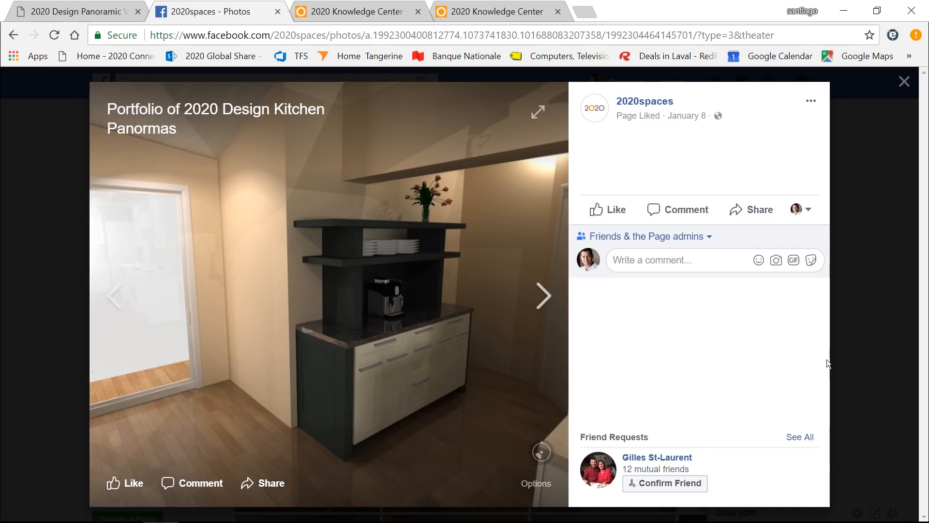
mouse_move(598, 484)
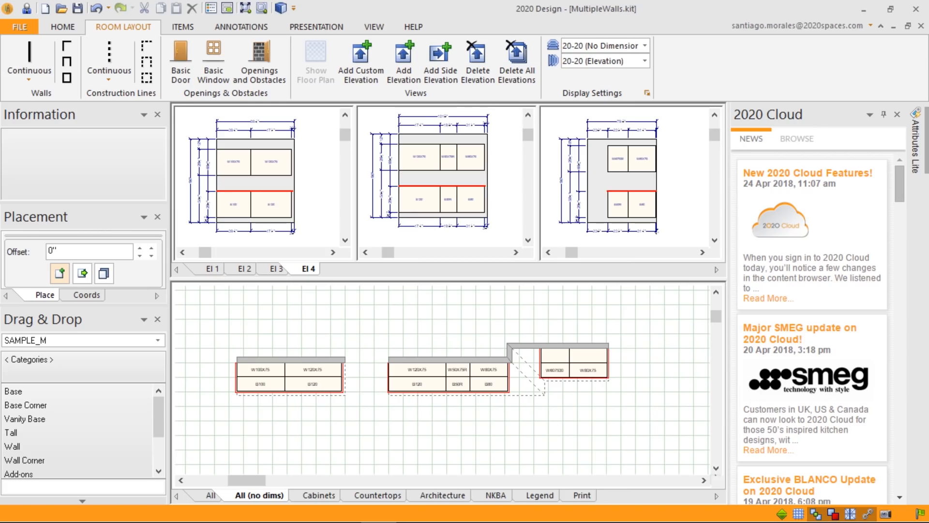
mouse_move(737, 397)
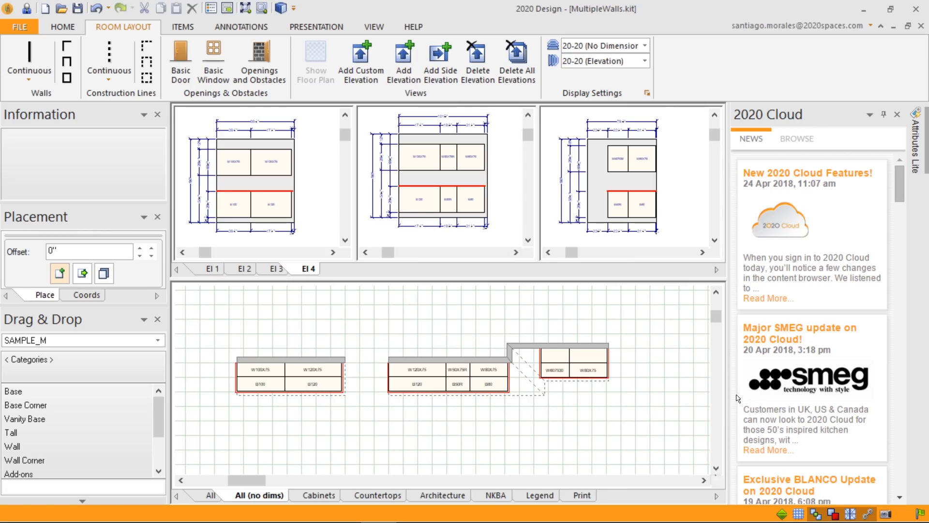
mouse_move(759, 359)
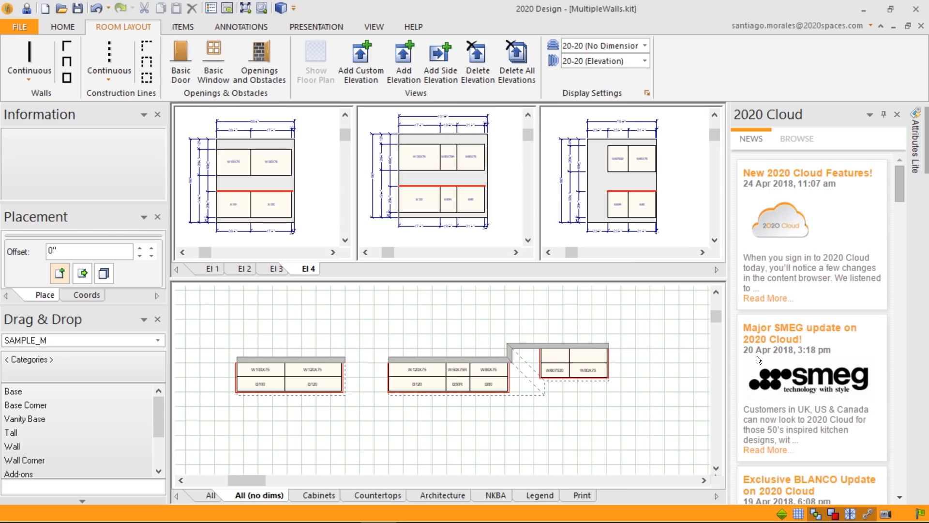
mouse_move(908, 243)
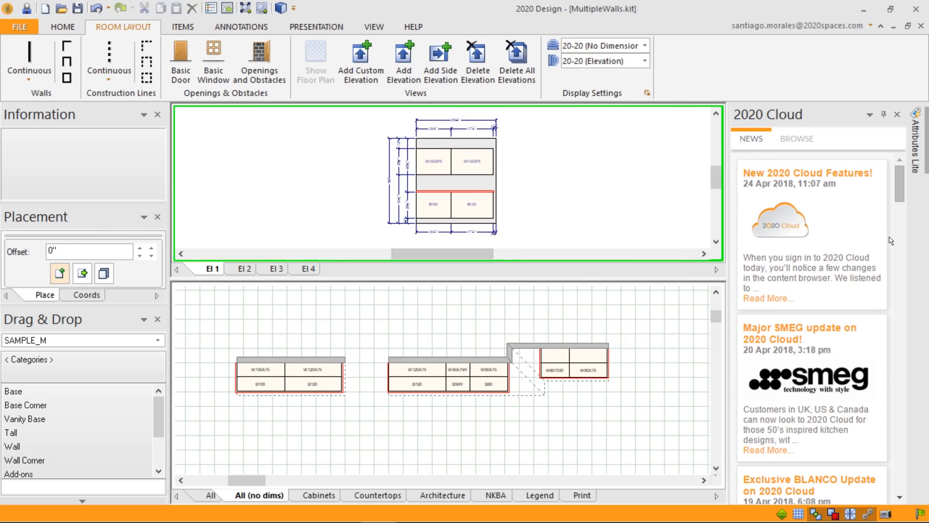
mouse_move(873, 188)
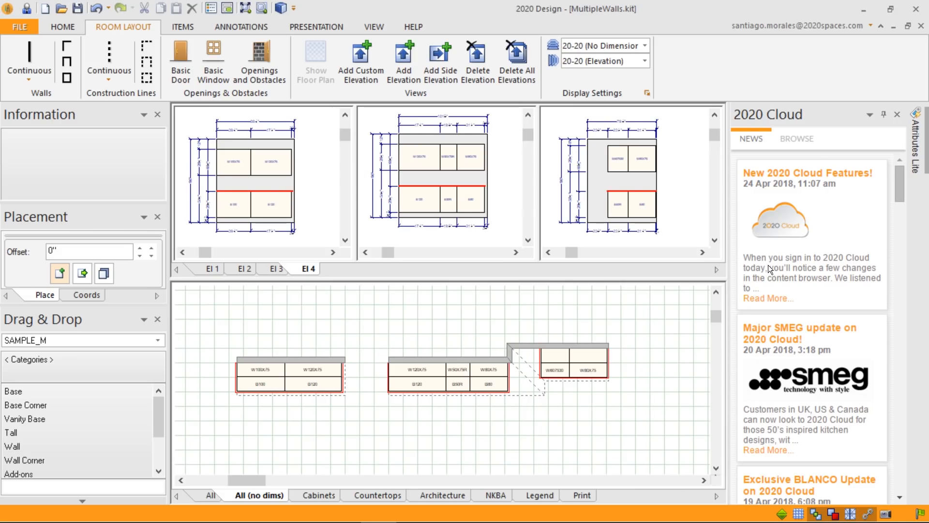
mouse_move(815, 331)
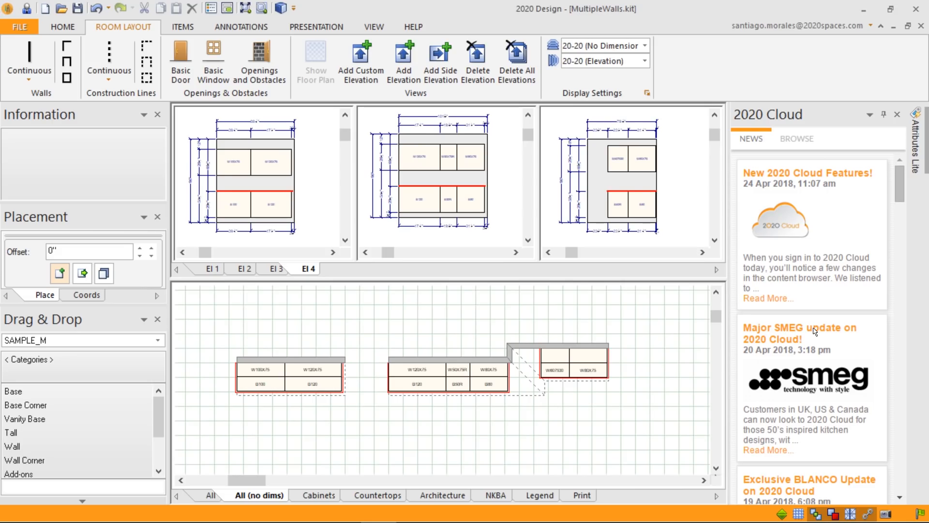
mouse_move(759, 365)
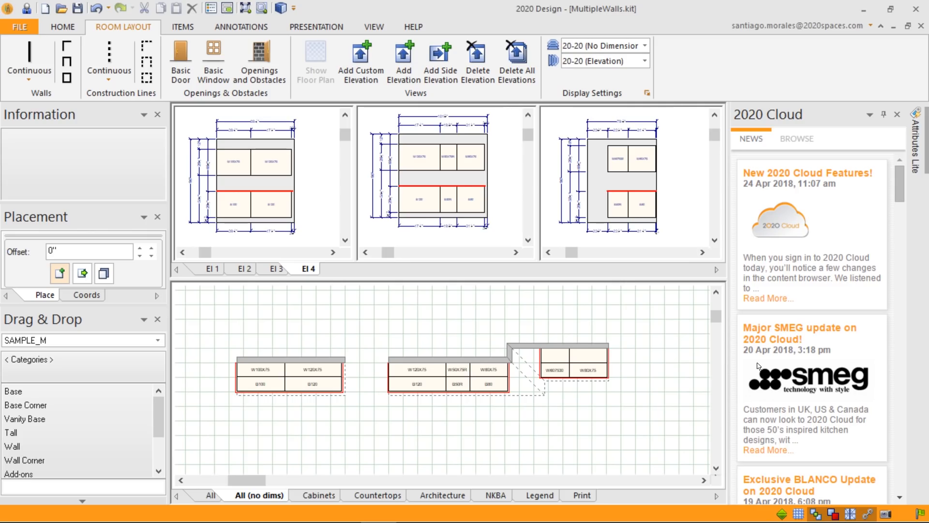
mouse_move(586, 33)
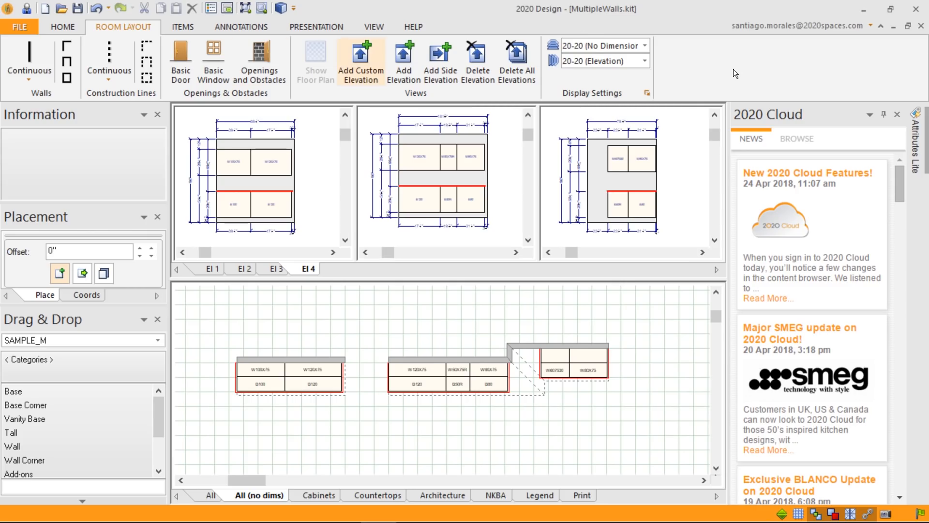
mouse_move(829, 67)
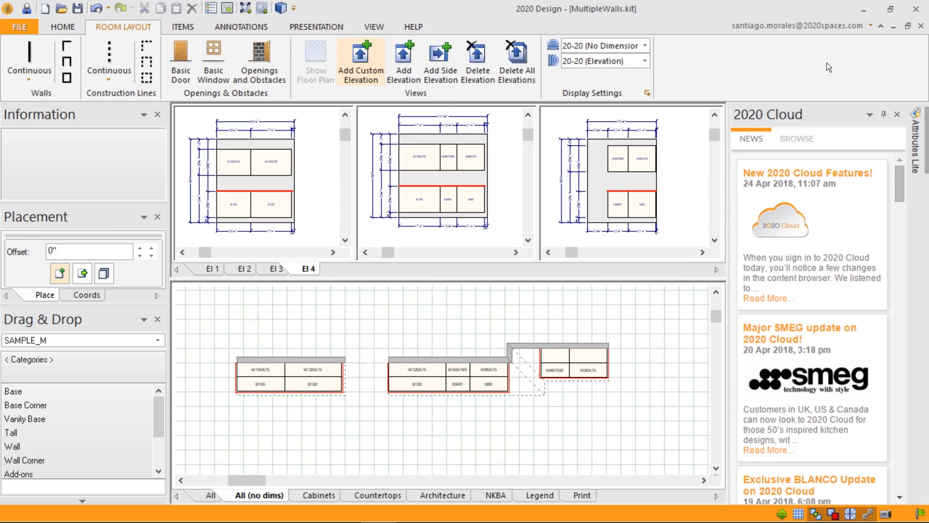
Start Add Custom Elevation to create El 7 across all three wall runs.
click(360, 60)
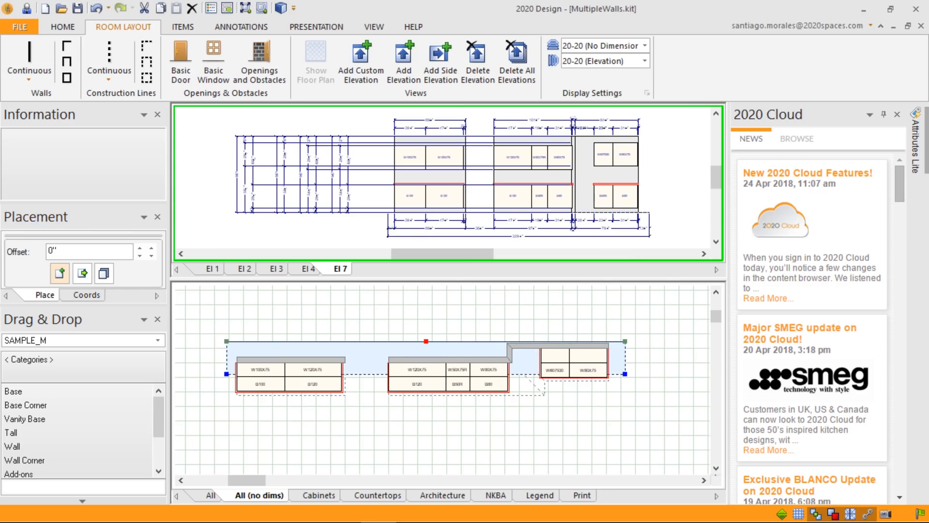
mouse_move(836, 357)
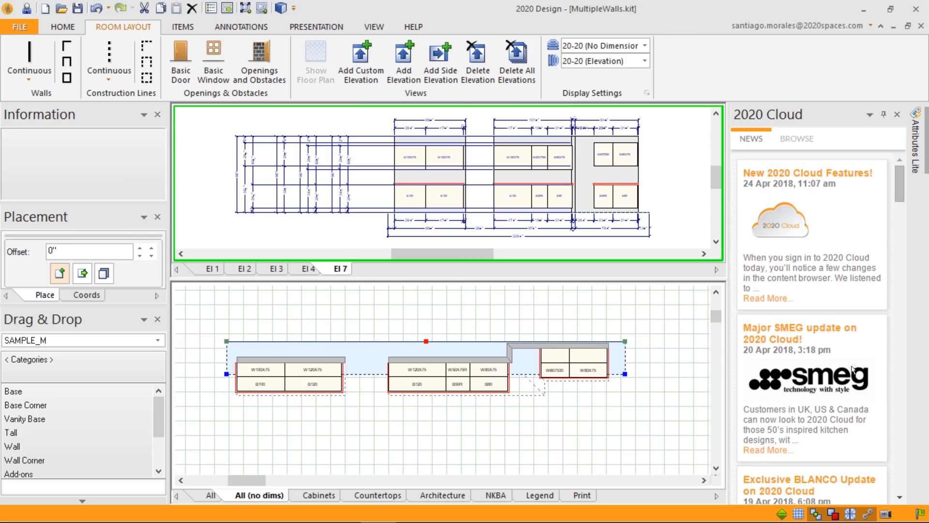
mouse_move(854, 102)
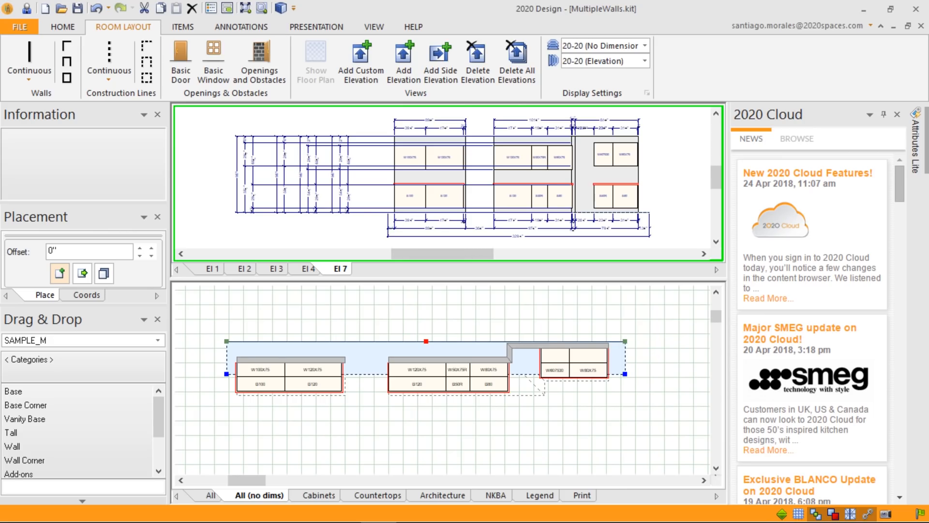
mouse_move(802, 178)
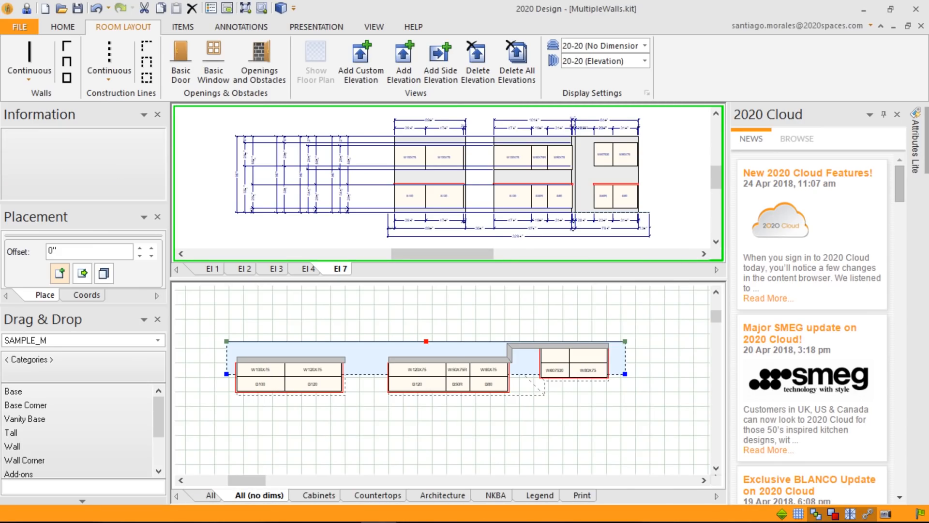
Select the two wall cabinets on the right-hand run in the floor plan.
click(589, 370)
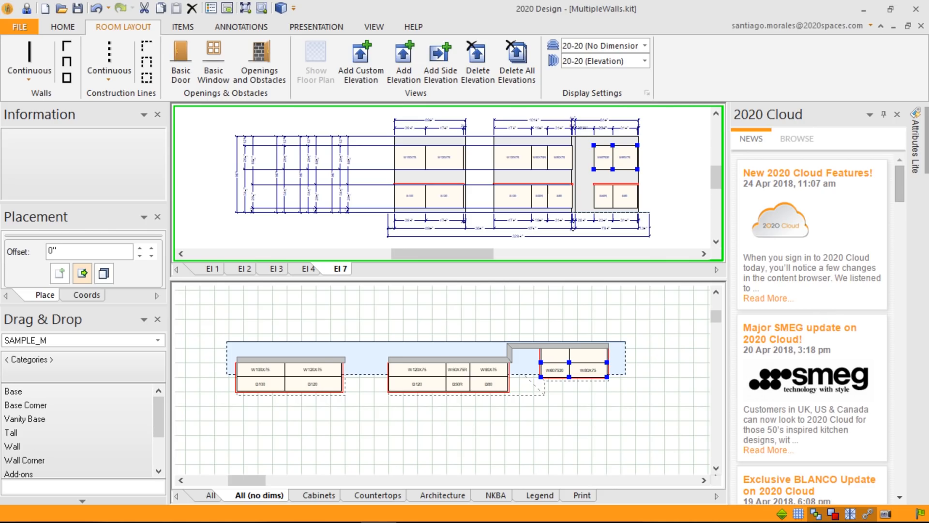
mouse_move(620, 105)
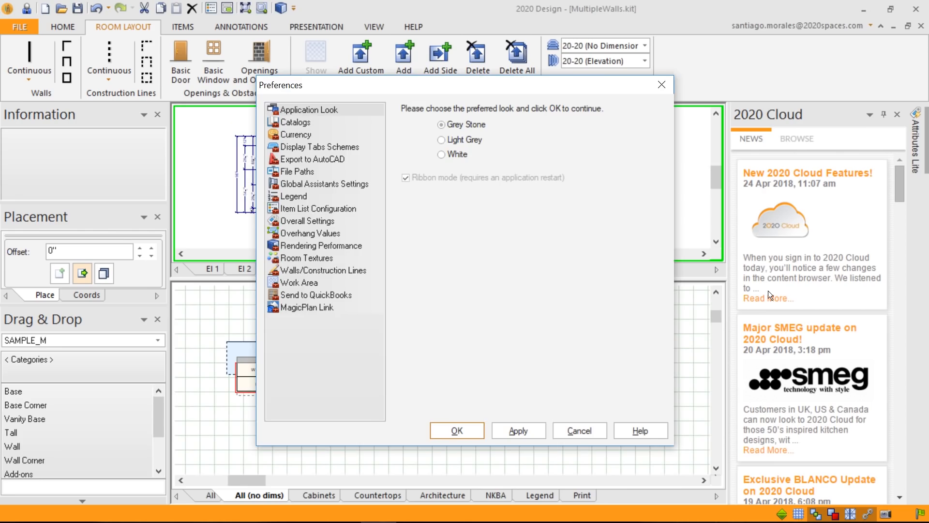
In Work Area preferences confirm the arrow-key move distance of 12" and accept the dialog.
click(298, 283)
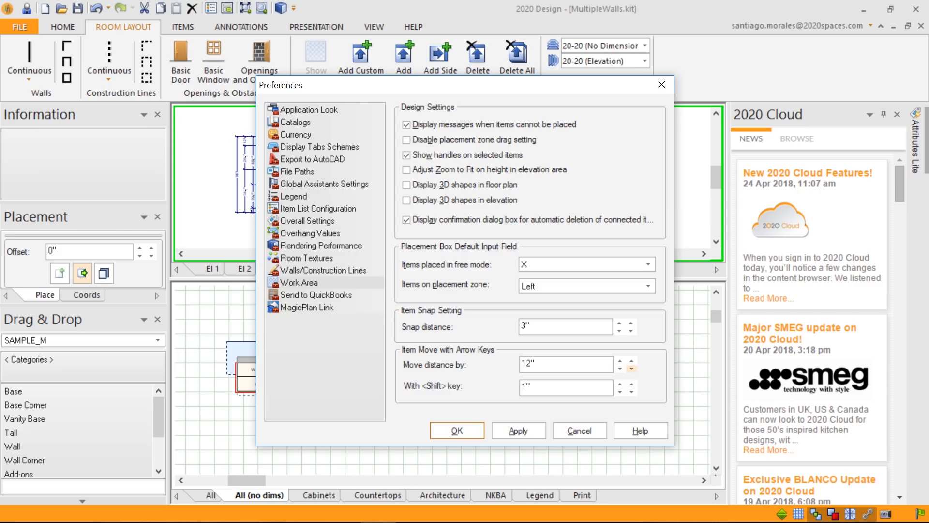
click(619, 367)
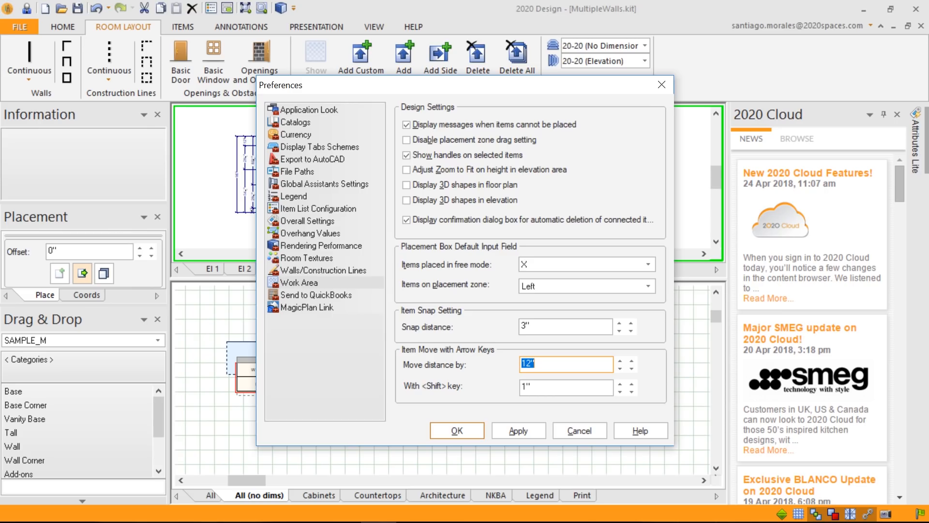
click(456, 430)
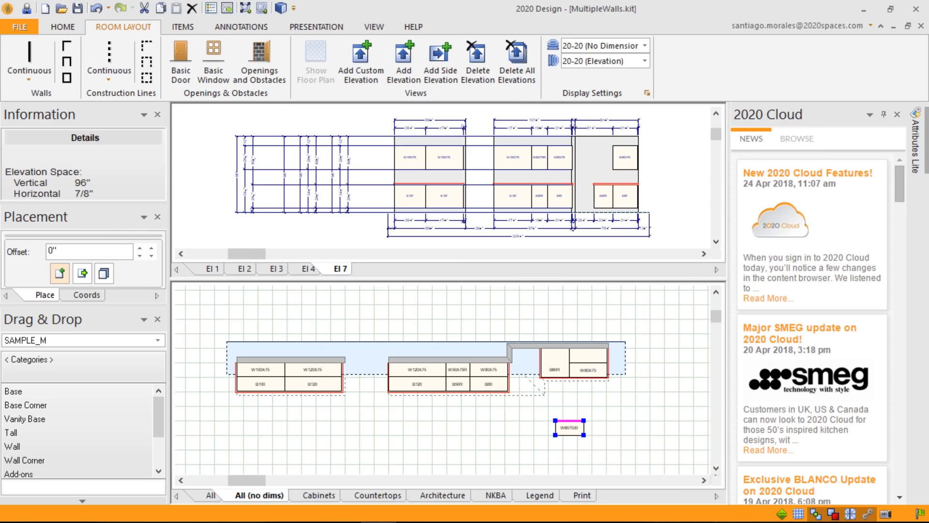
Select the wall cabinet at the right end of the right-hand run to nudge it right.
drag(568, 427, 568, 398)
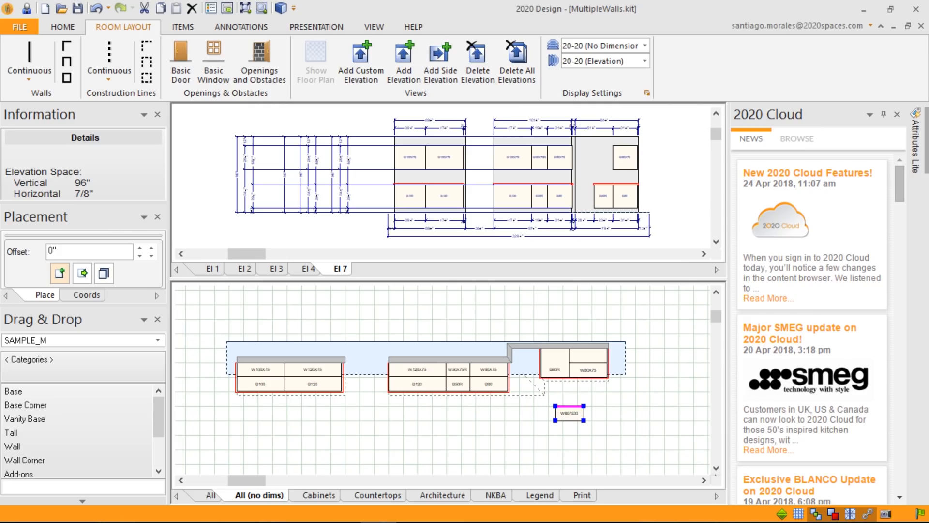
click(623, 160)
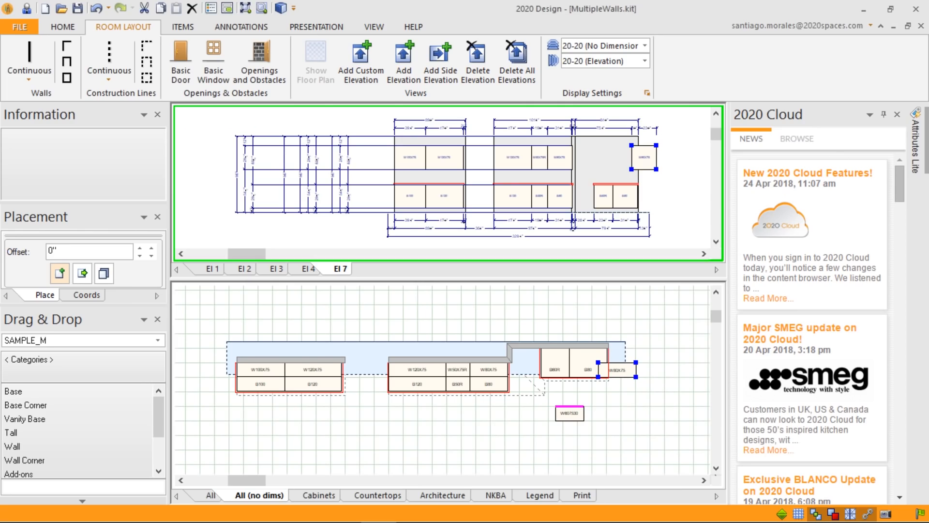
mouse_move(675, 56)
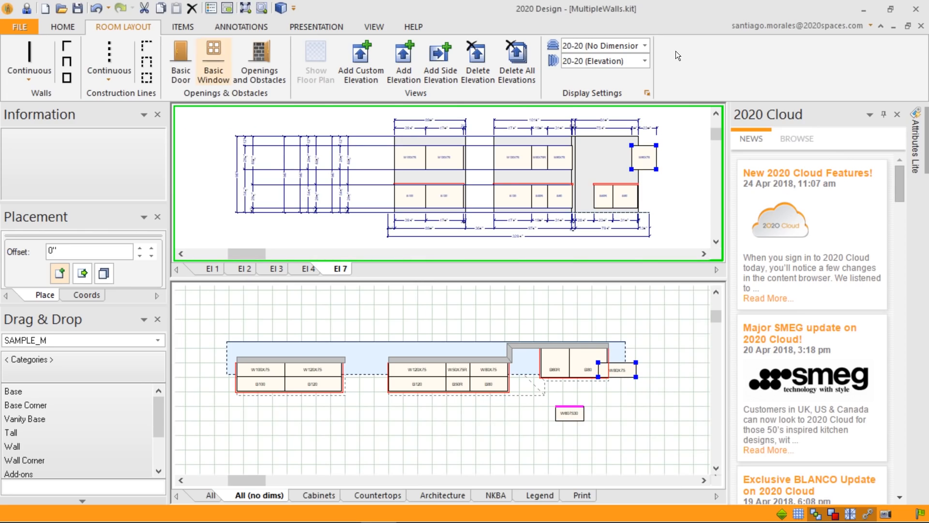
In Global Style Validation under Styles and Pricing, choose Montreal as the base door upcharge.
click(182, 27)
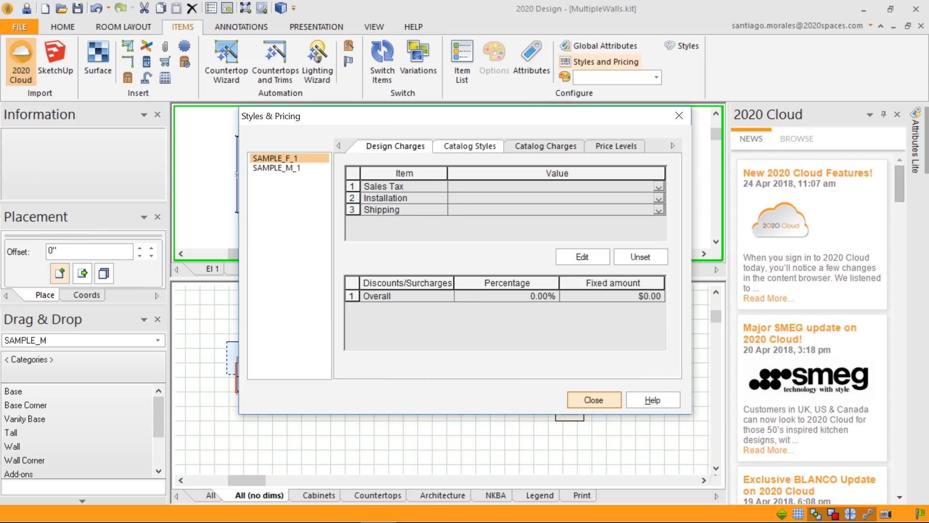
click(467, 147)
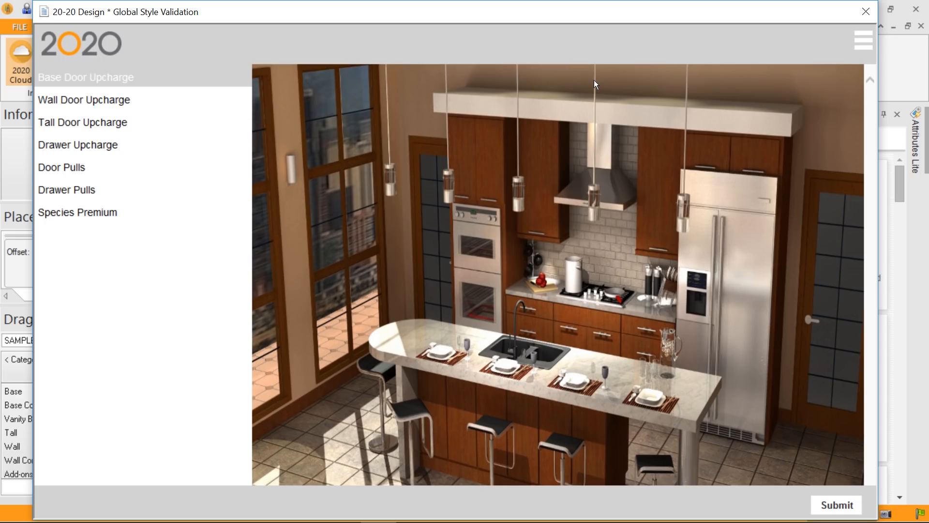
click(85, 78)
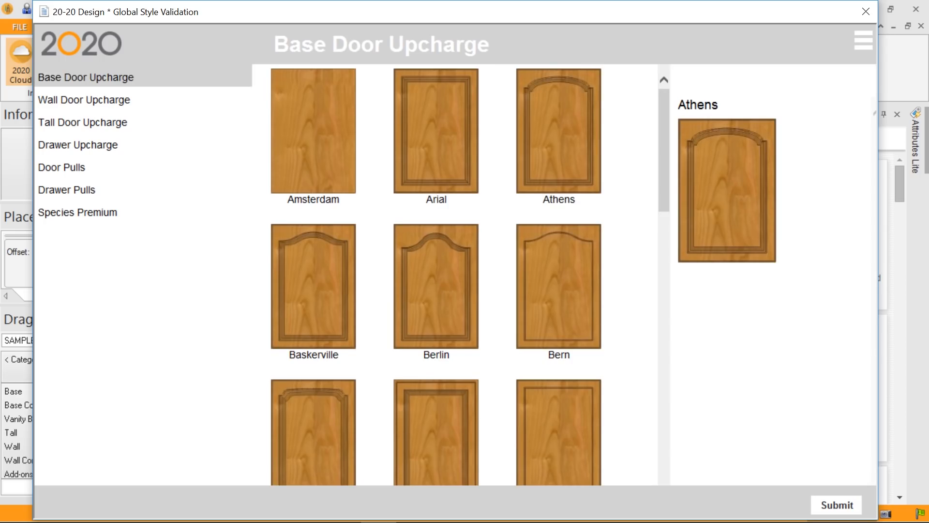
scroll(down, 3)
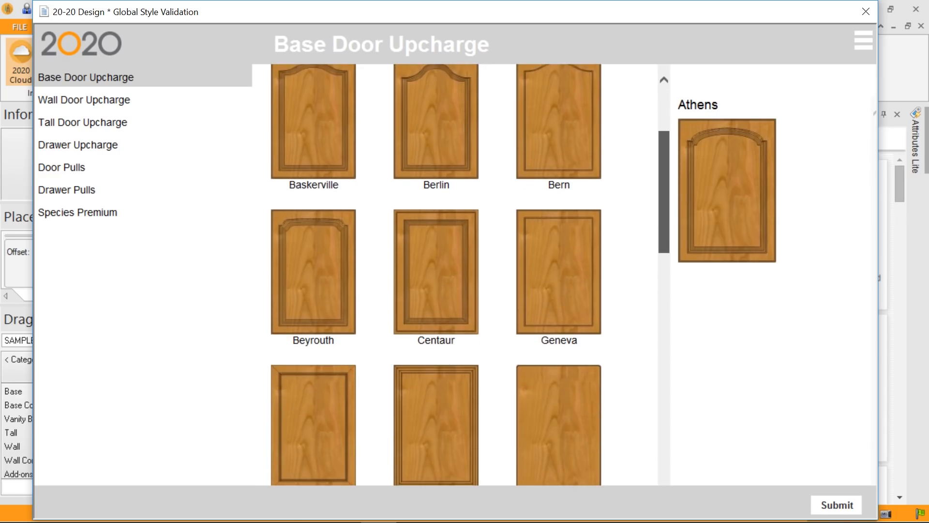
scroll(down, 3)
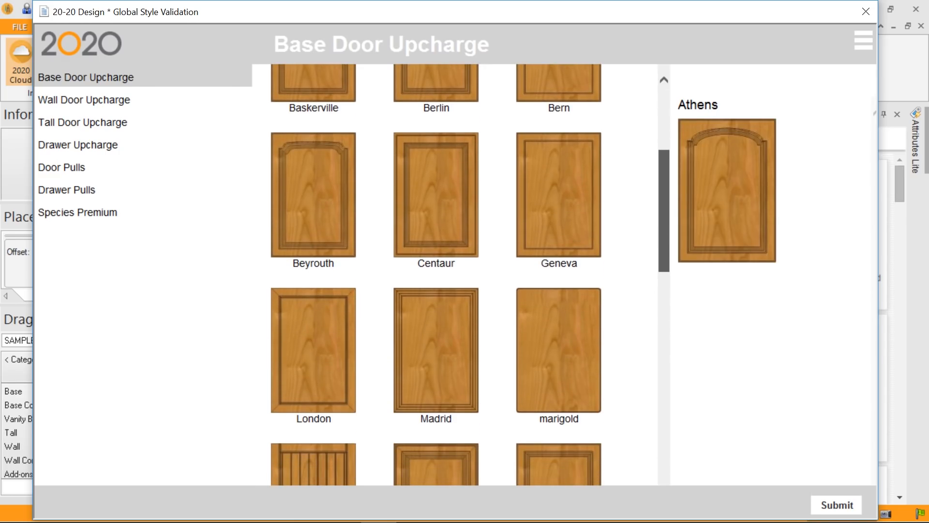
scroll(down, 3)
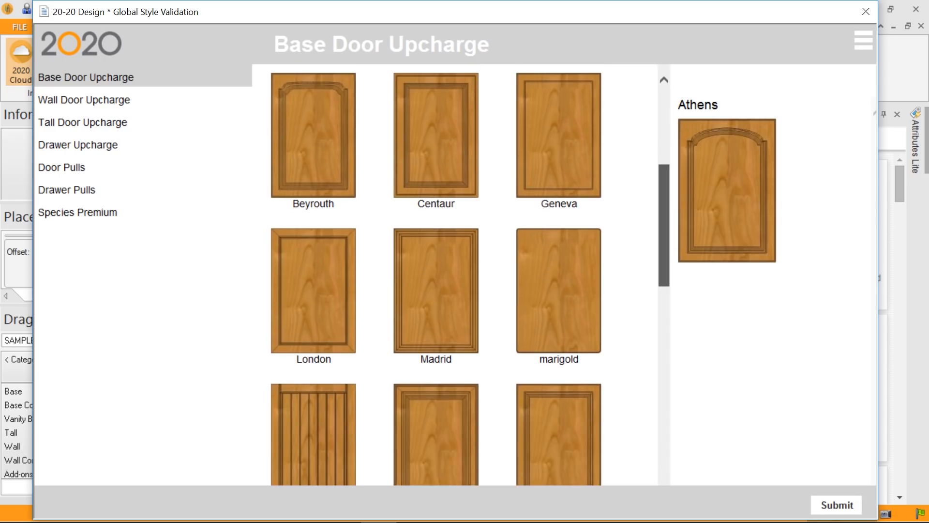
scroll(down, 3)
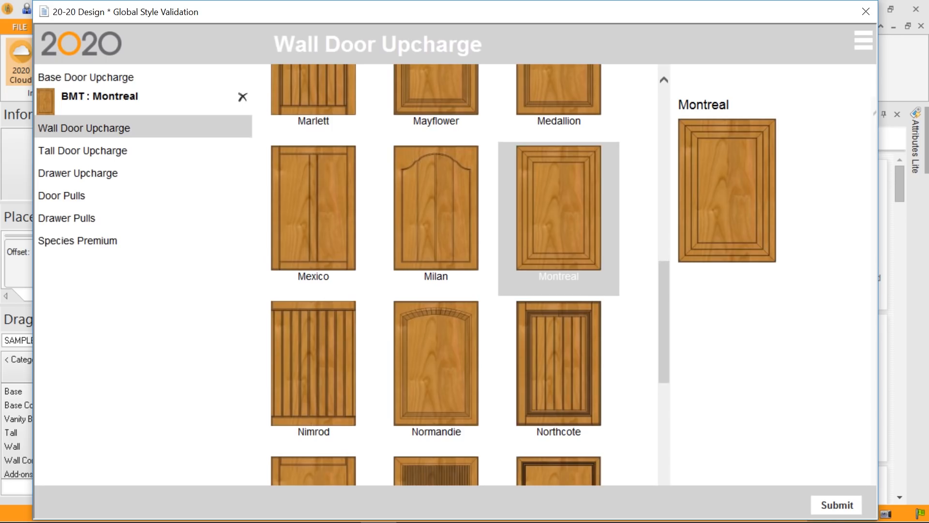
click(313, 208)
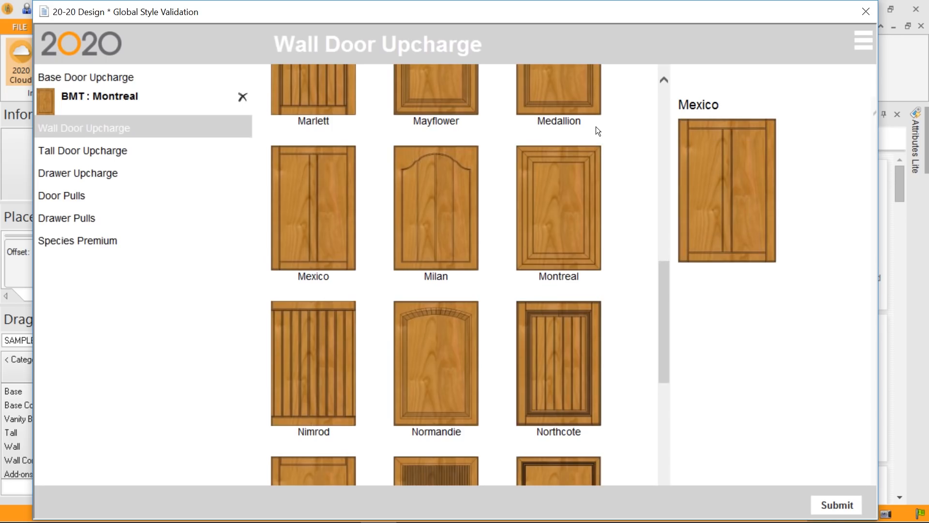
mouse_move(594, 140)
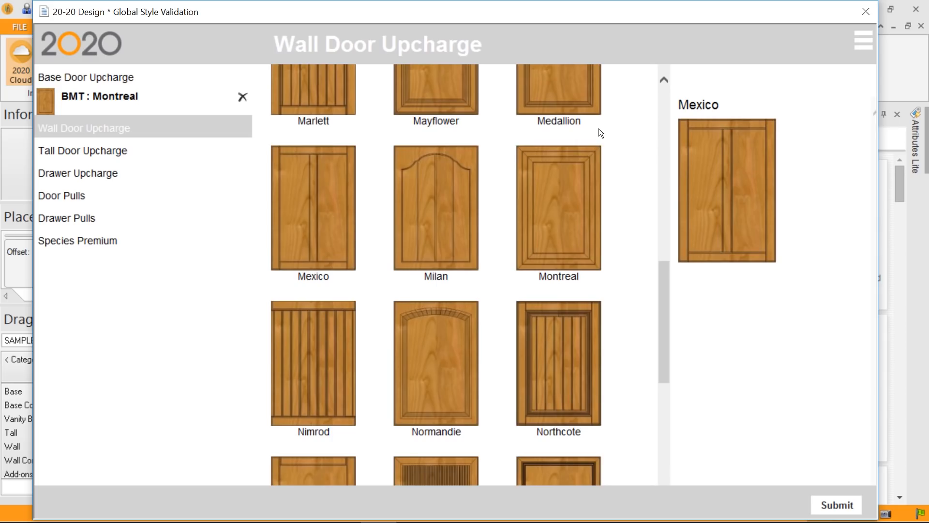
mouse_move(646, 145)
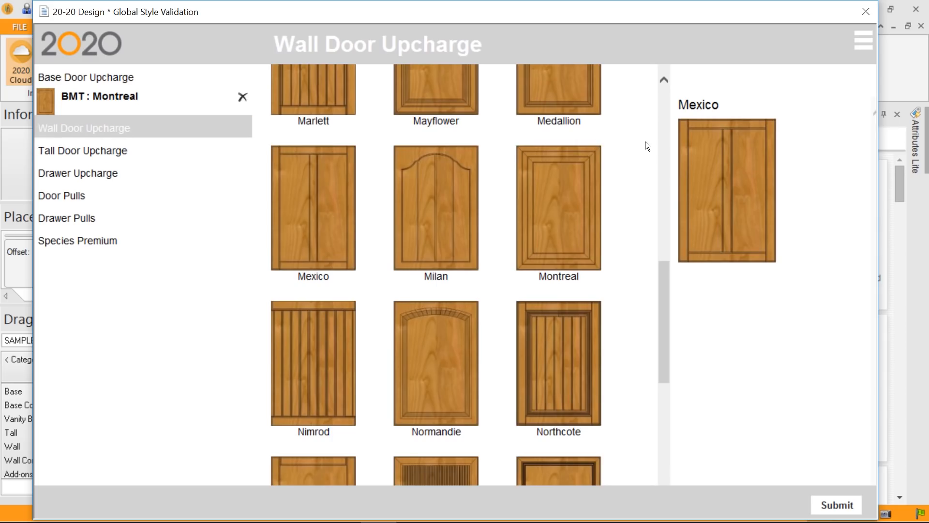
Choose Montreal for the wall door and tall door upcharges as well.
click(559, 208)
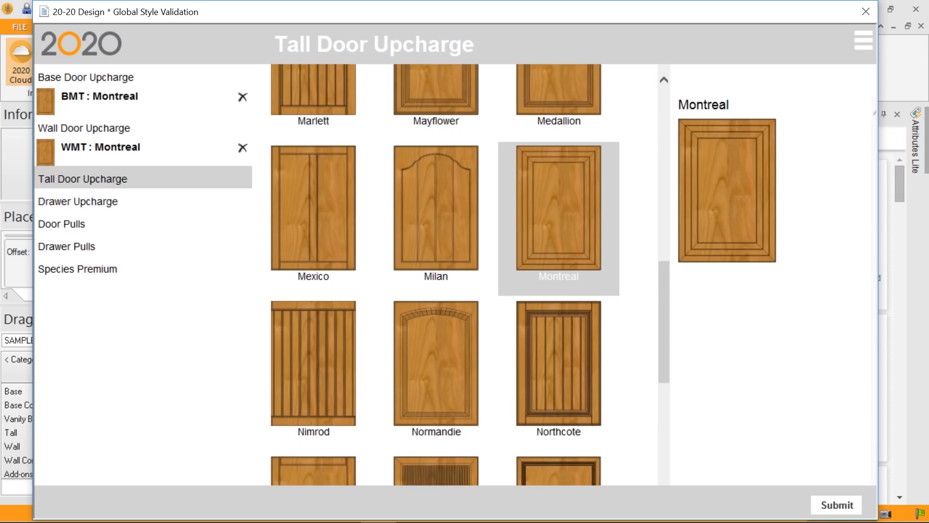
click(312, 209)
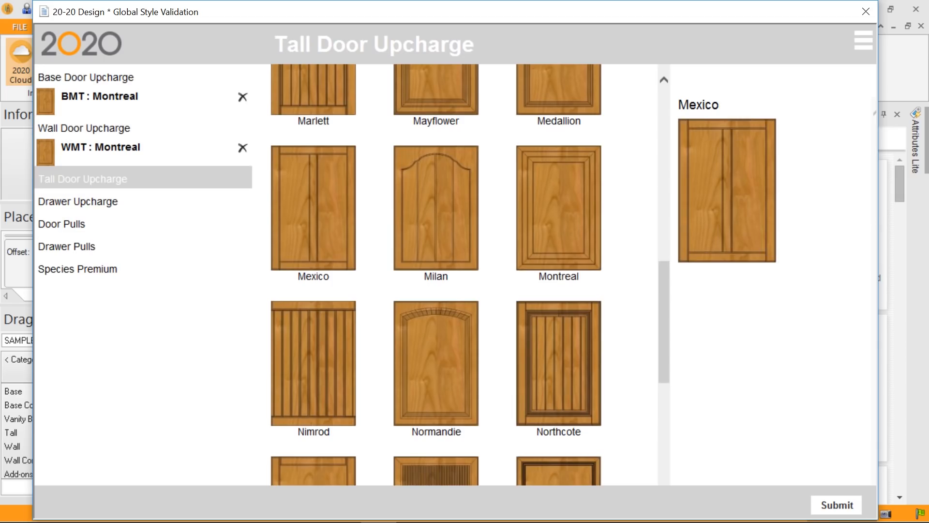
mouse_move(569, 185)
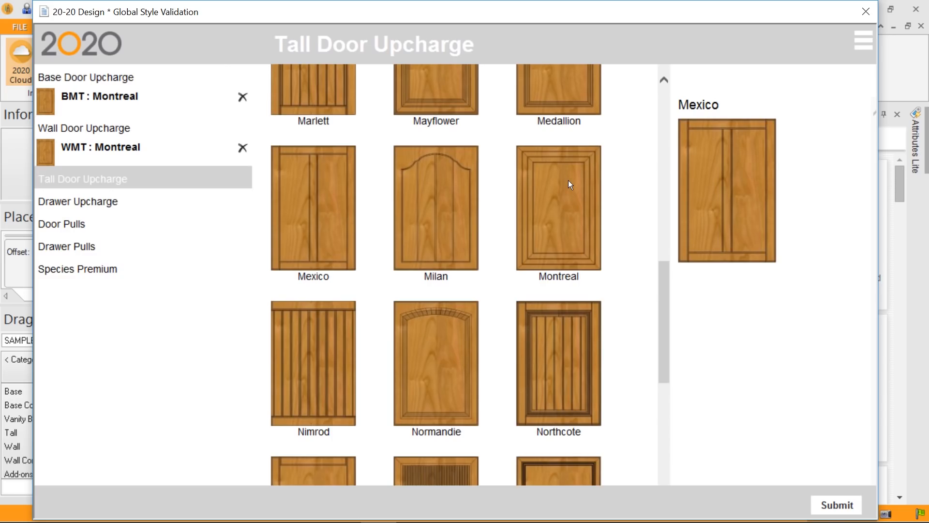
mouse_move(594, 189)
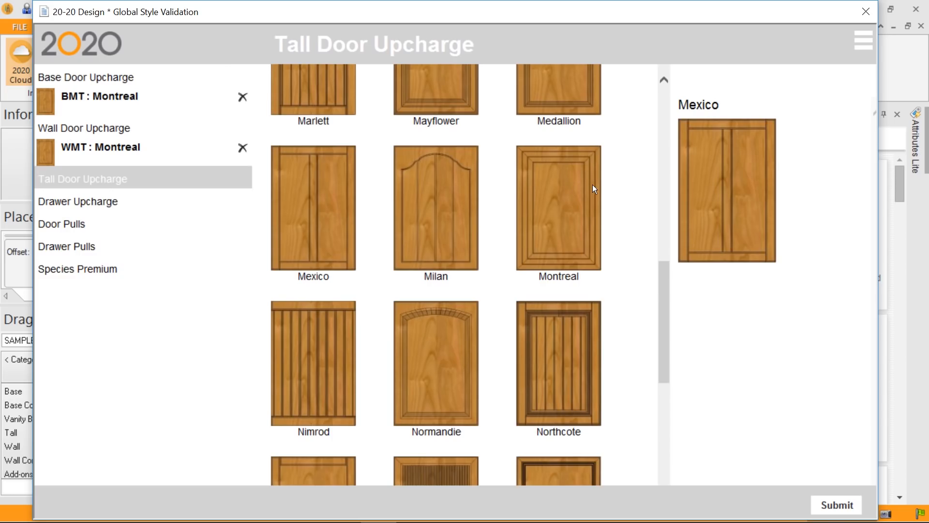
click(558, 207)
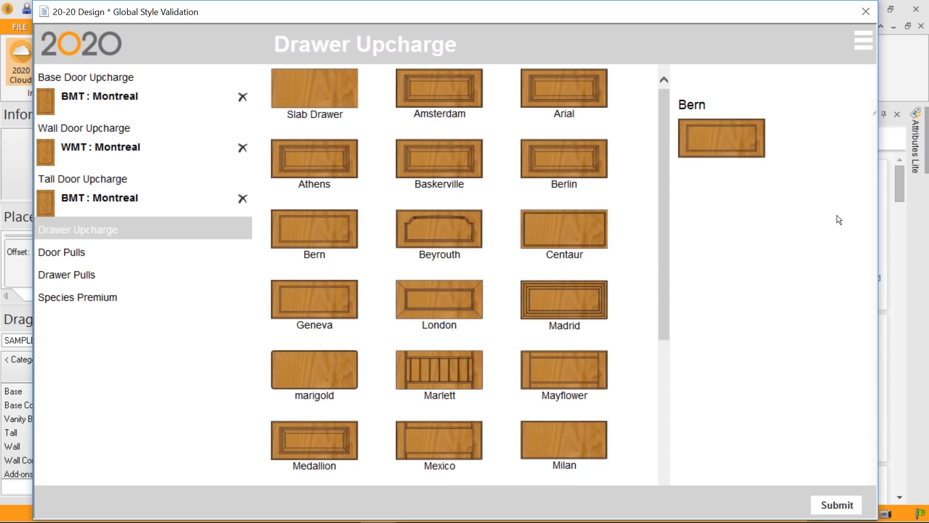
Choose Montreal as the drawer upcharge, leaving the door pull brands showing.
click(439, 302)
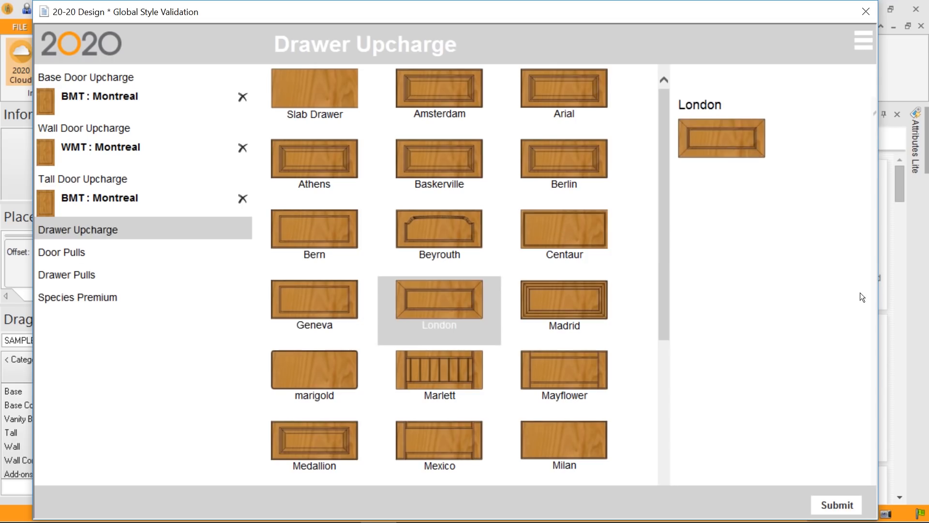
click(438, 444)
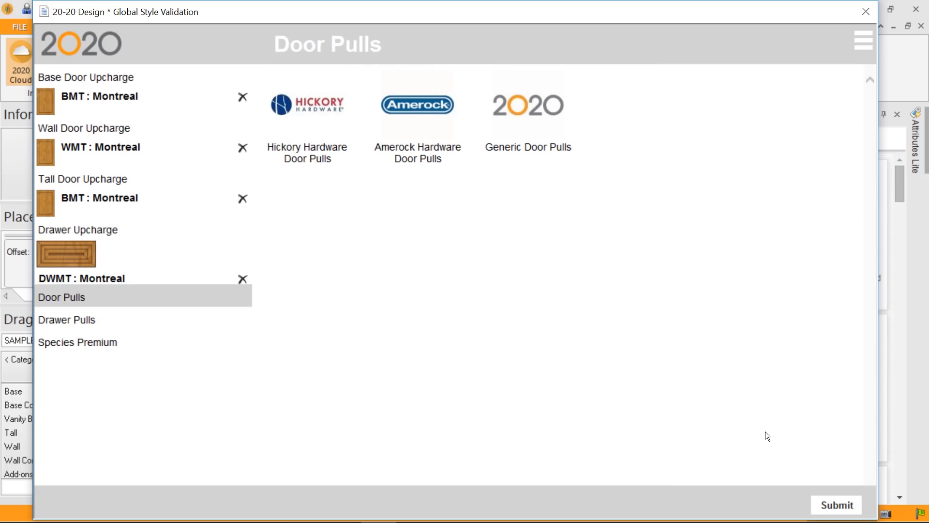
mouse_move(639, 378)
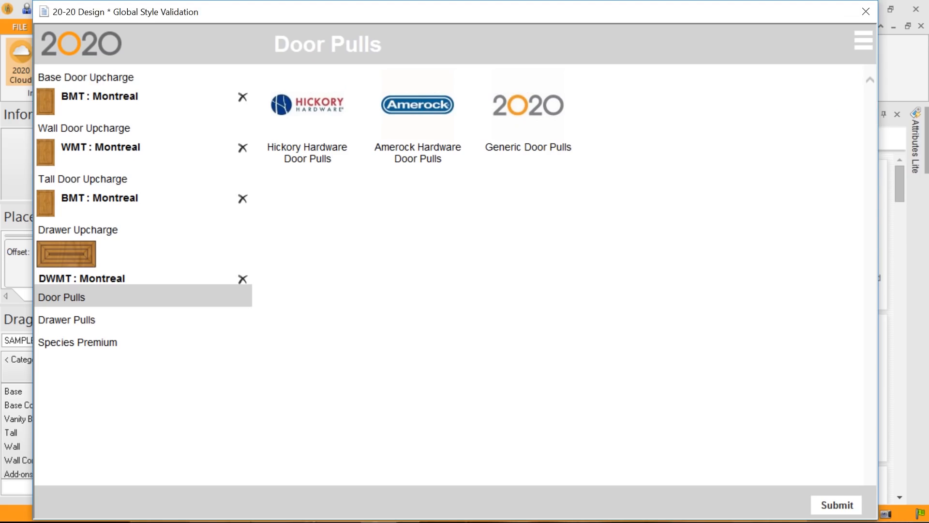
mouse_move(531, 281)
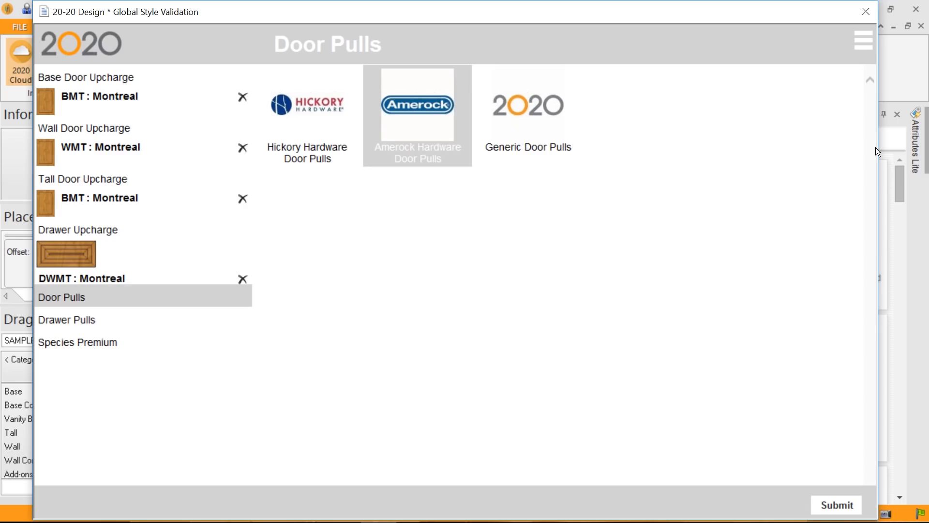
Set door pulls to Amerock Hardware Stainless Steel, then move on to Amerock drawer pulls.
click(528, 107)
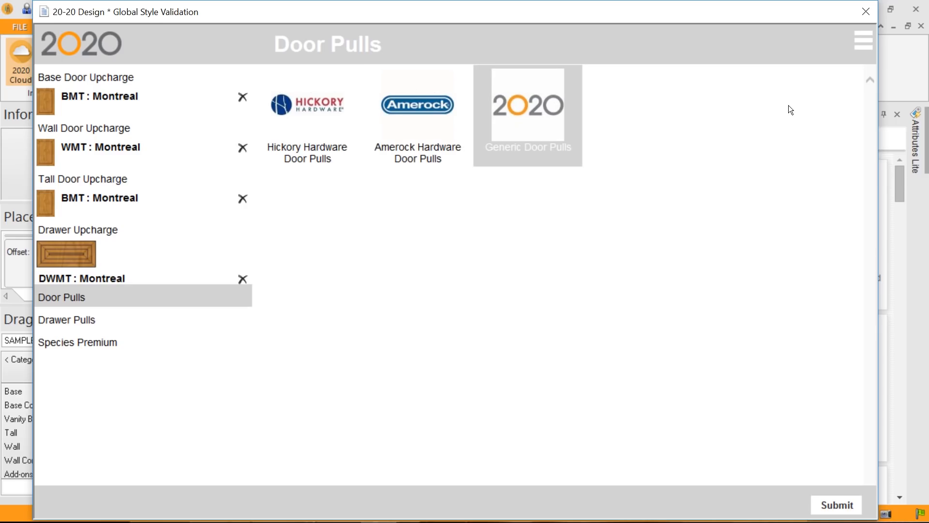
click(417, 109)
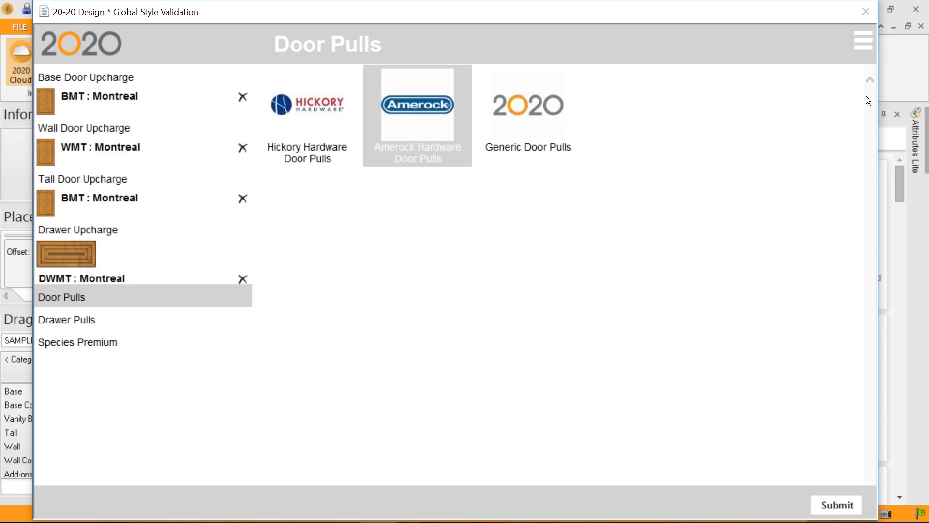
click(416, 106)
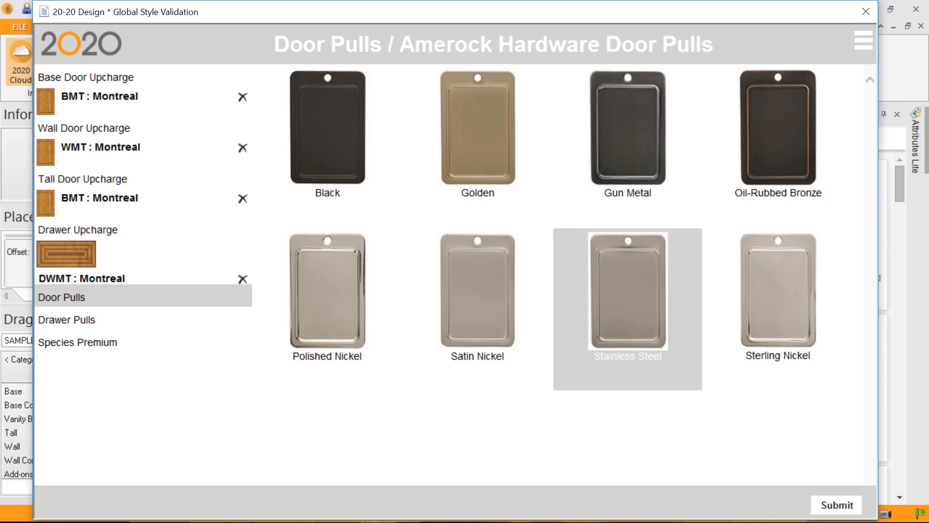
click(627, 298)
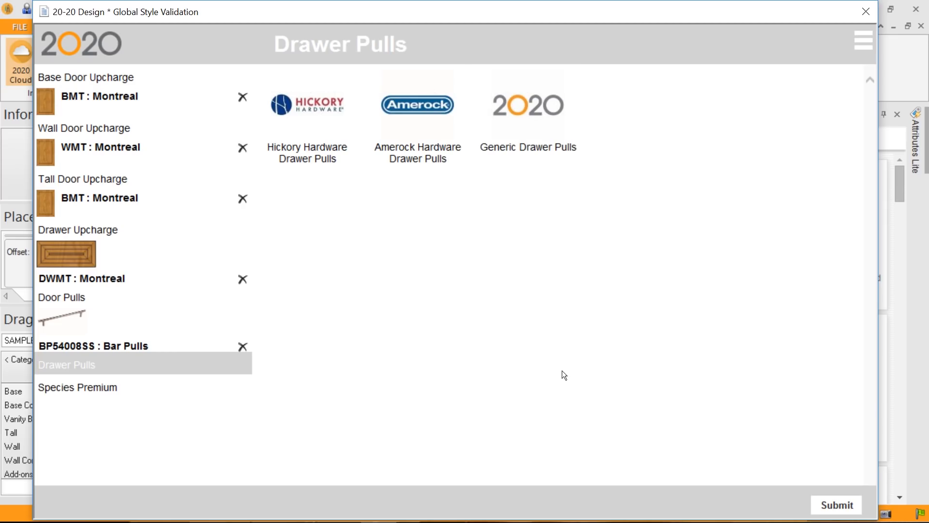
click(417, 106)
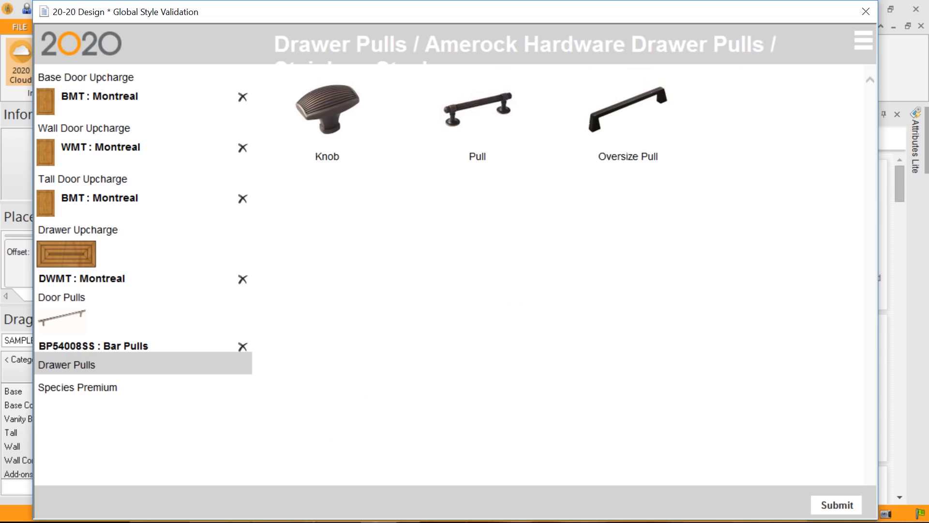
Choose the Amerock oversize drawer pull and White Thermofoil species premium, then submit the styles.
click(478, 106)
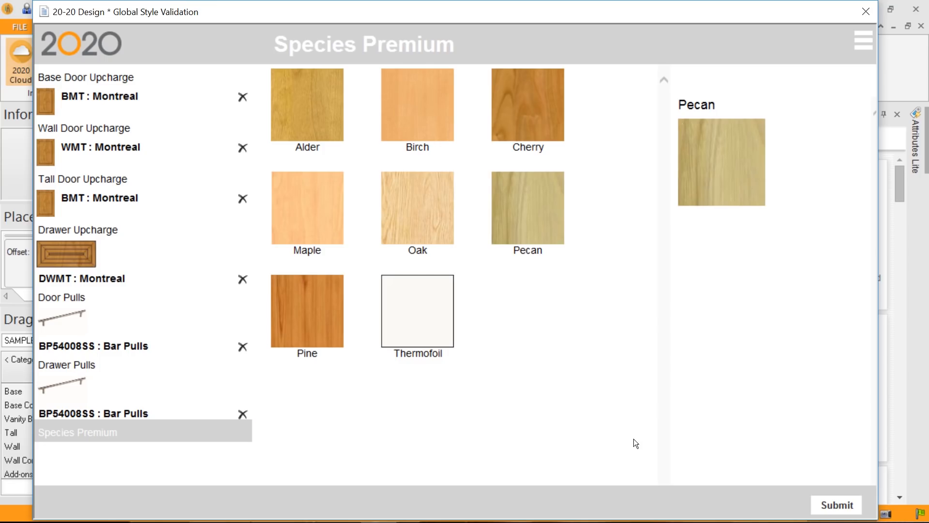
click(418, 313)
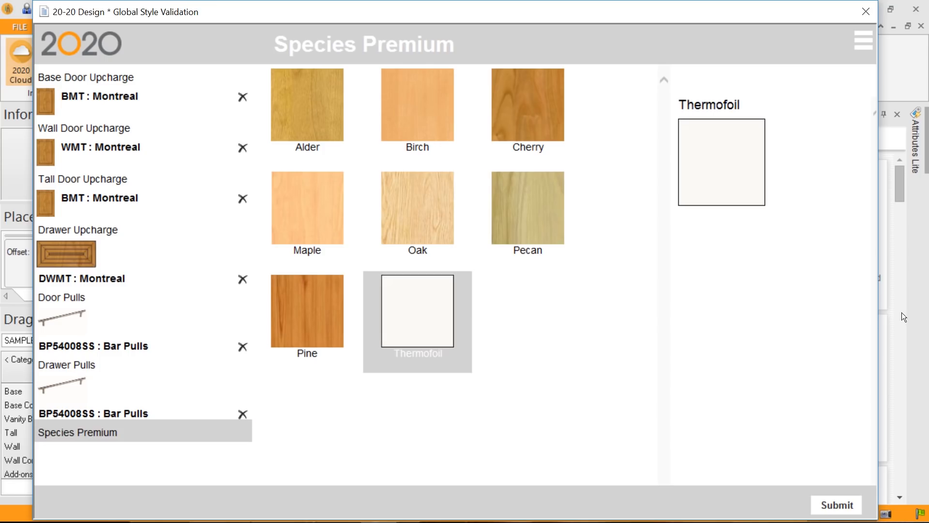
click(417, 320)
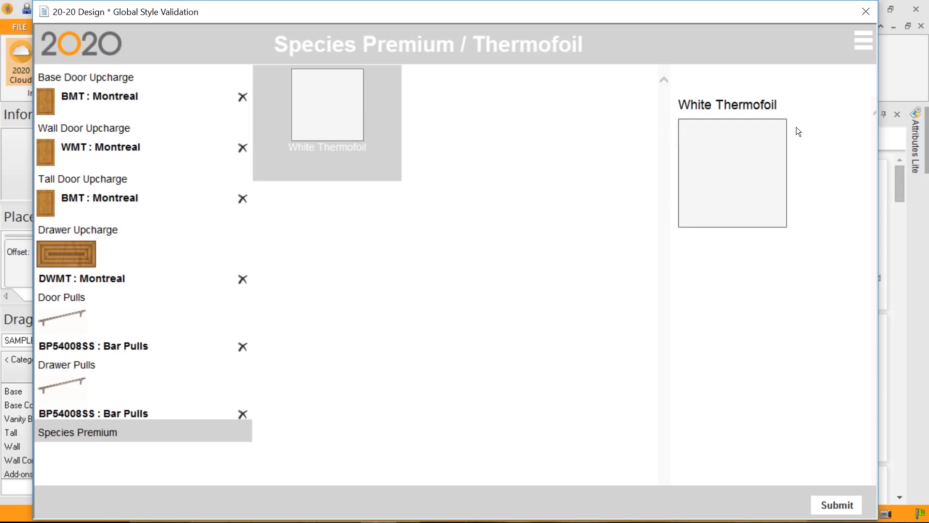
click(837, 519)
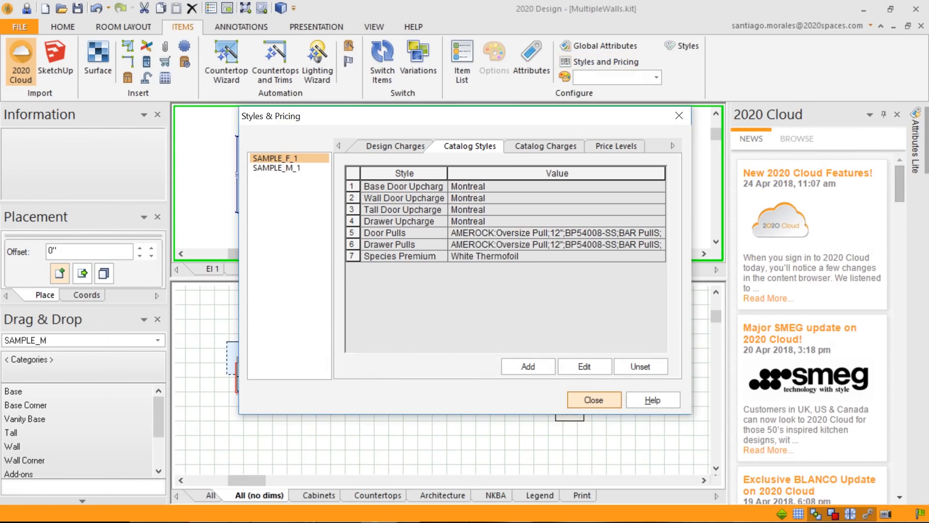
Close the Styles & Pricing window to return to the MultipleWalls elevation and plan.
click(594, 400)
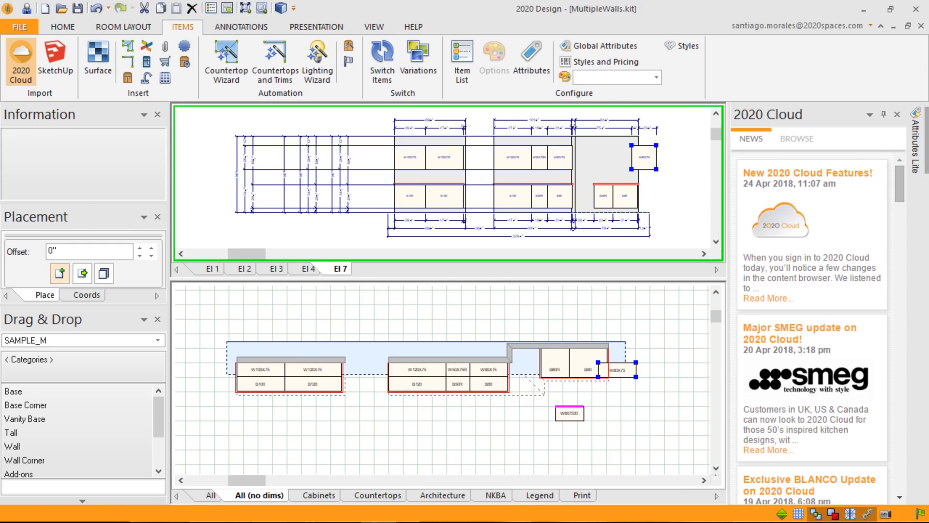
mouse_move(564, 384)
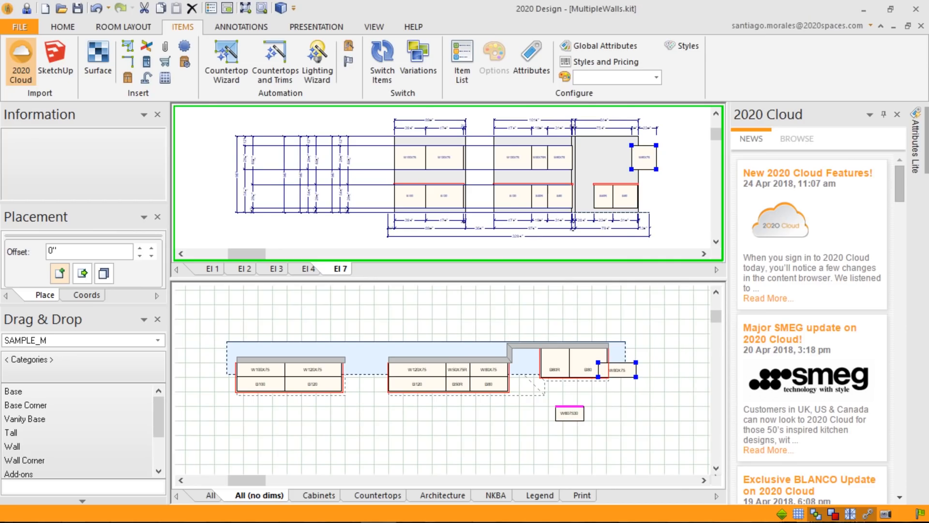
mouse_move(737, 361)
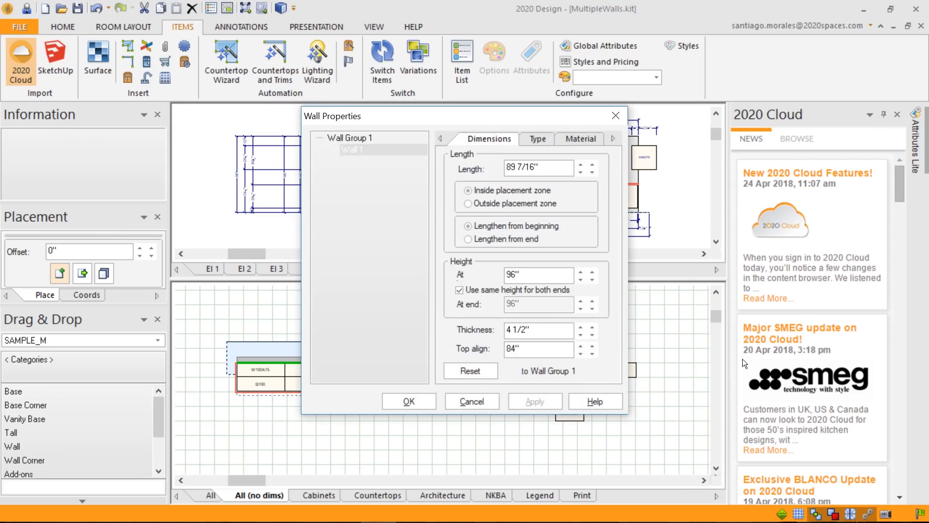
click(582, 138)
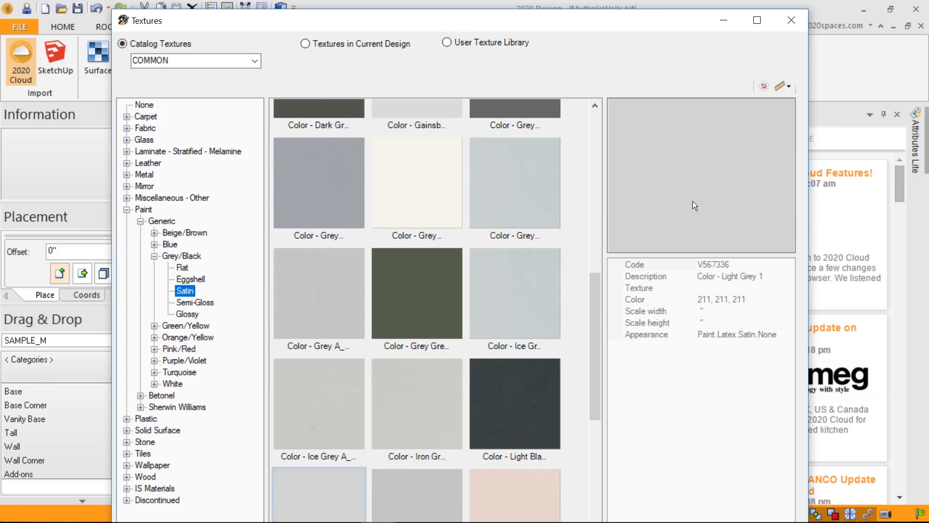
mouse_move(612, 218)
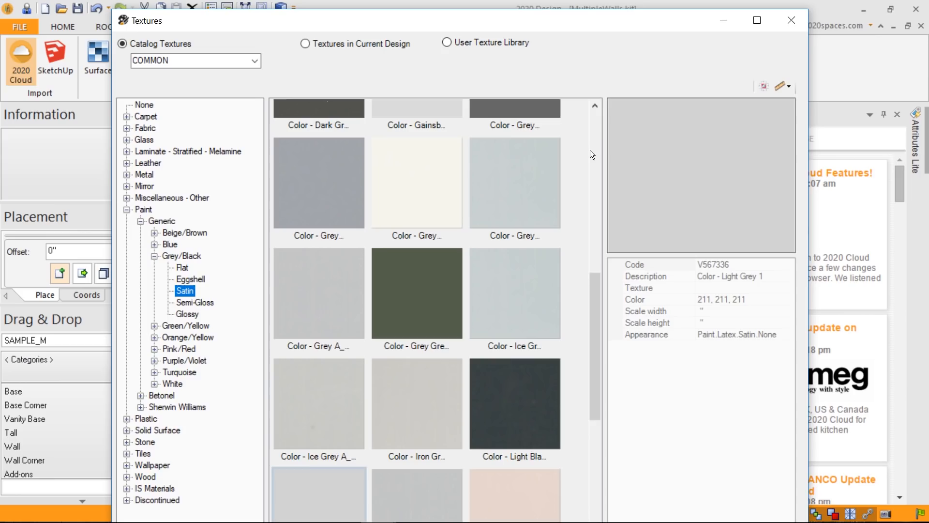
Select H72_Ginger Root_Aura_H under Laminate > Furniture > Uniboard > Aura as Wall 1's finish.
click(127, 151)
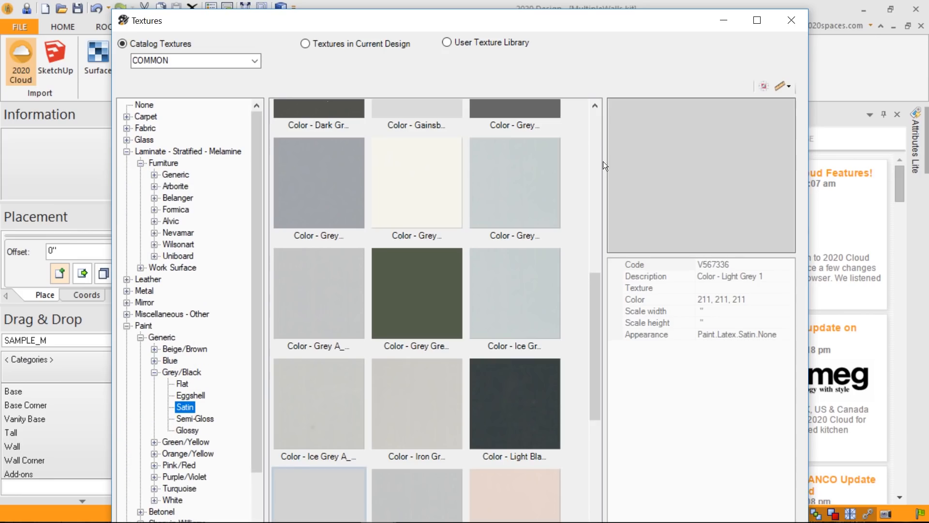
mouse_move(620, 258)
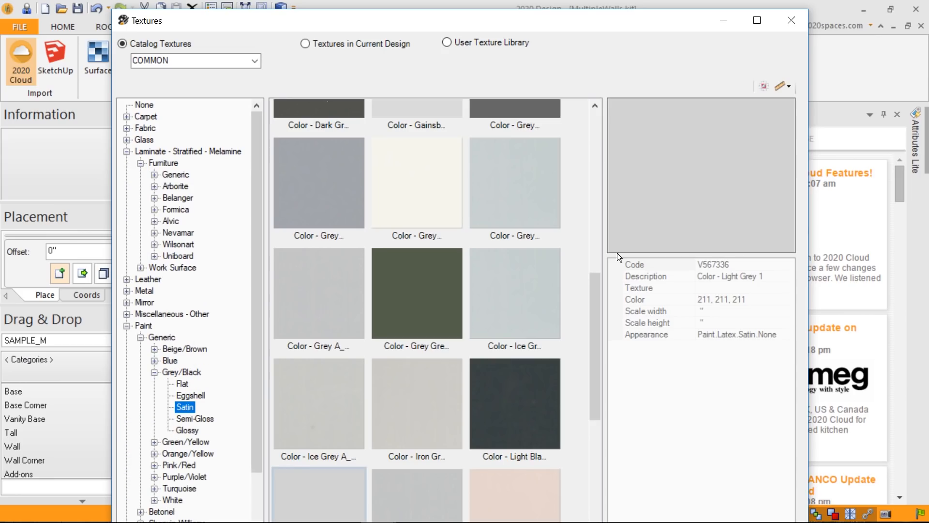
click(156, 255)
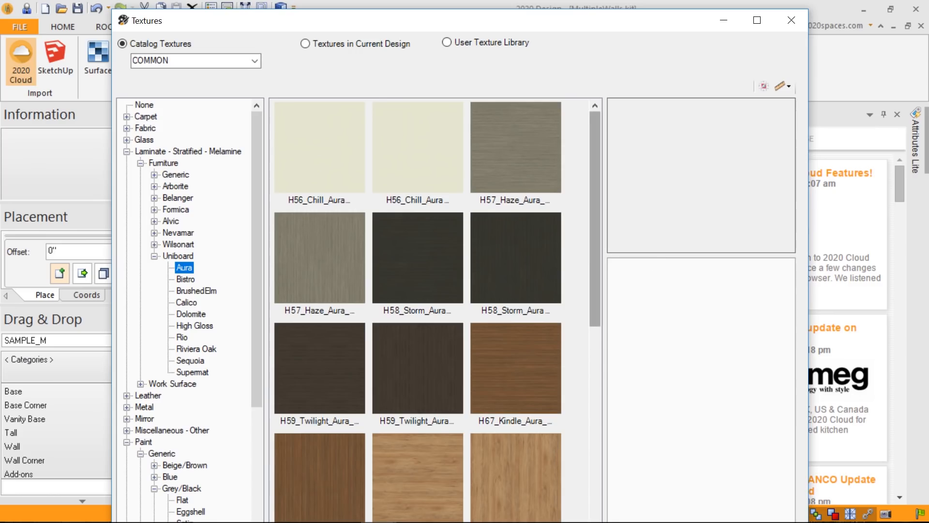
scroll(down, 3)
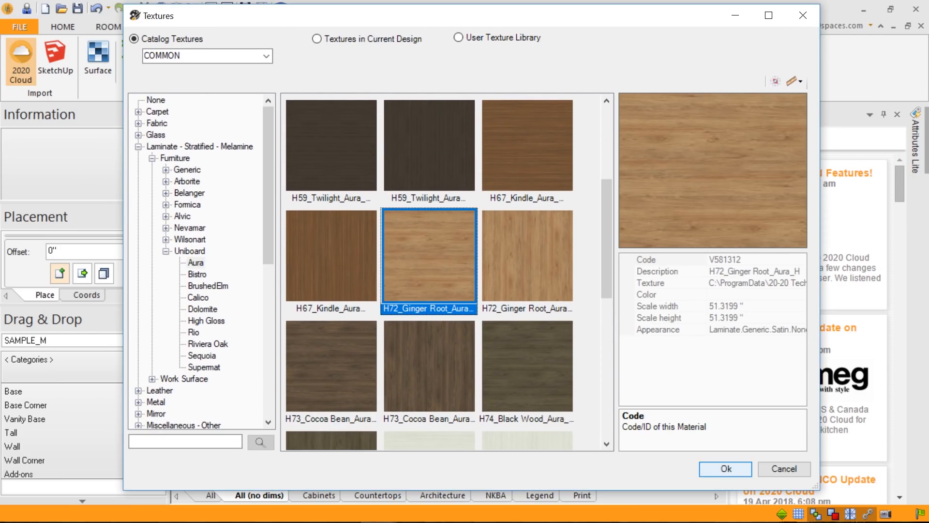
click(725, 468)
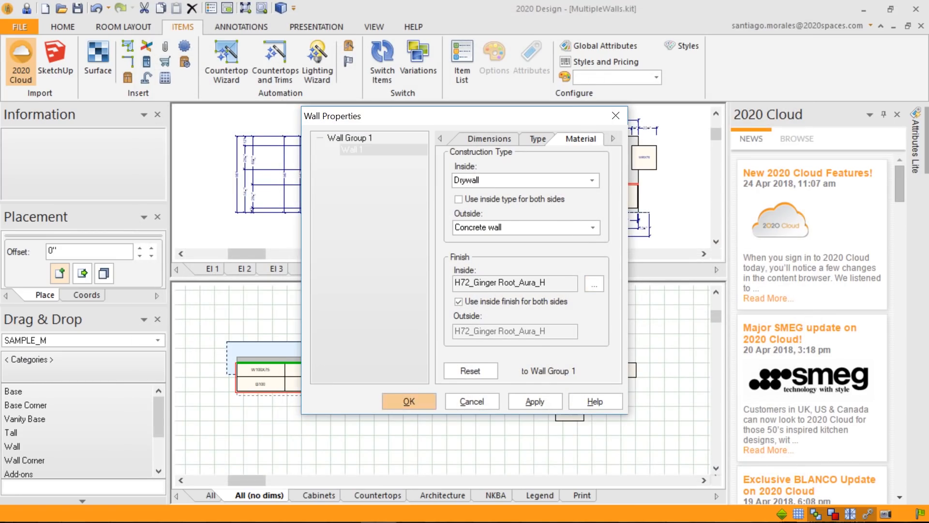
Confirm Wall 1's properties so the Ginger Root finish is applied.
click(408, 401)
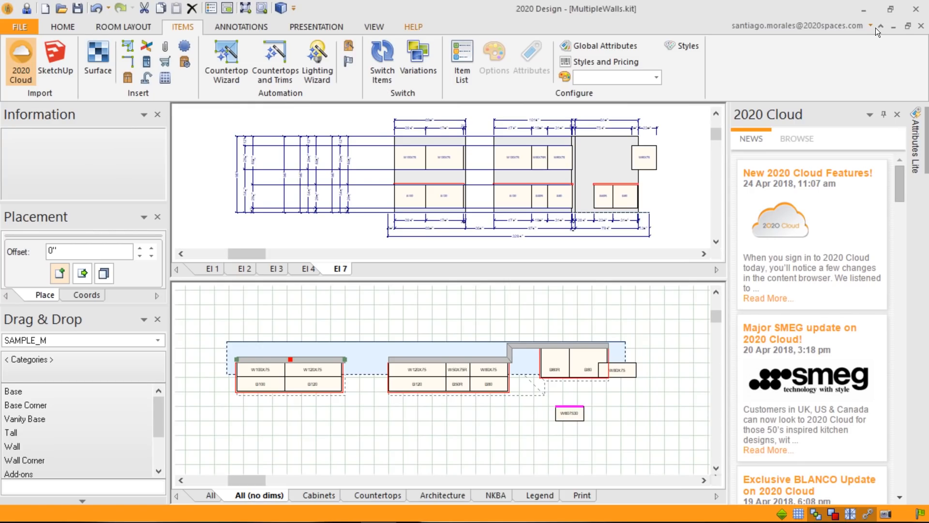
Show the Help ribbon with training videos, forums, support and Knowledge Center.
click(412, 27)
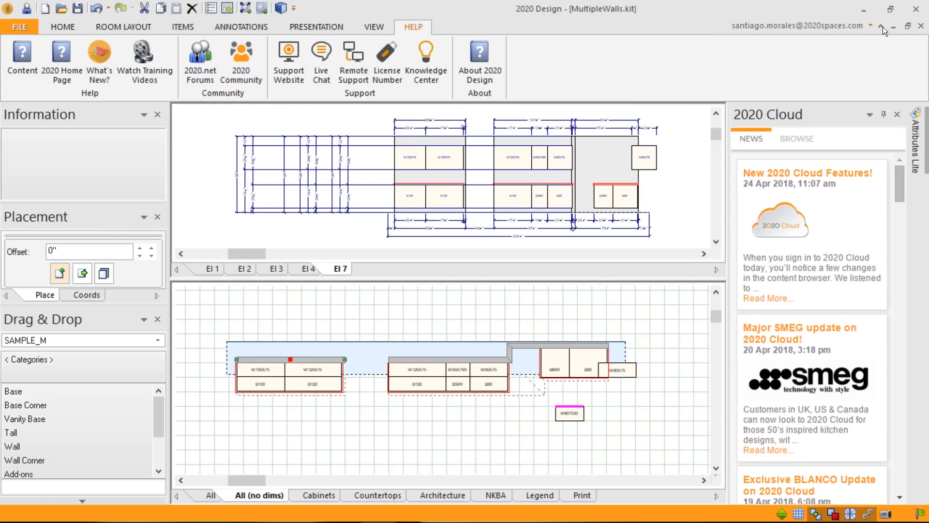
mouse_move(426, 53)
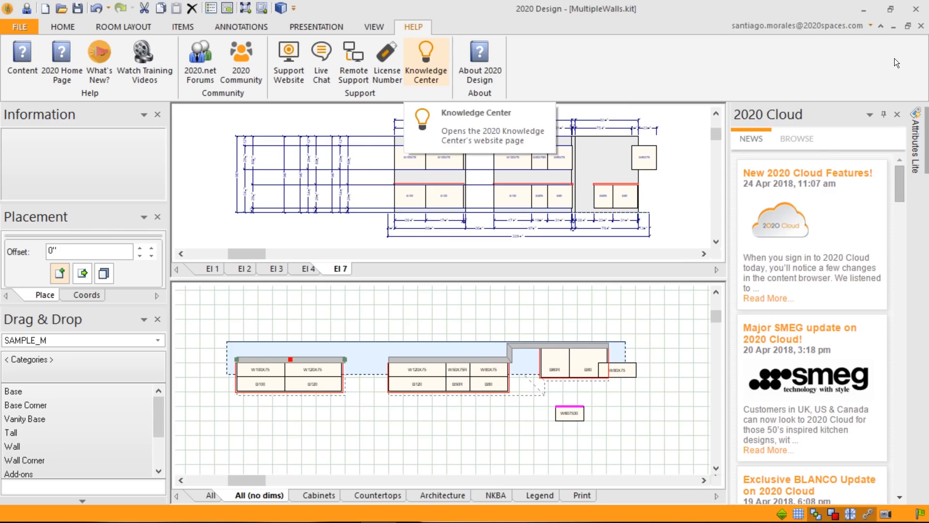
mouse_move(895, 62)
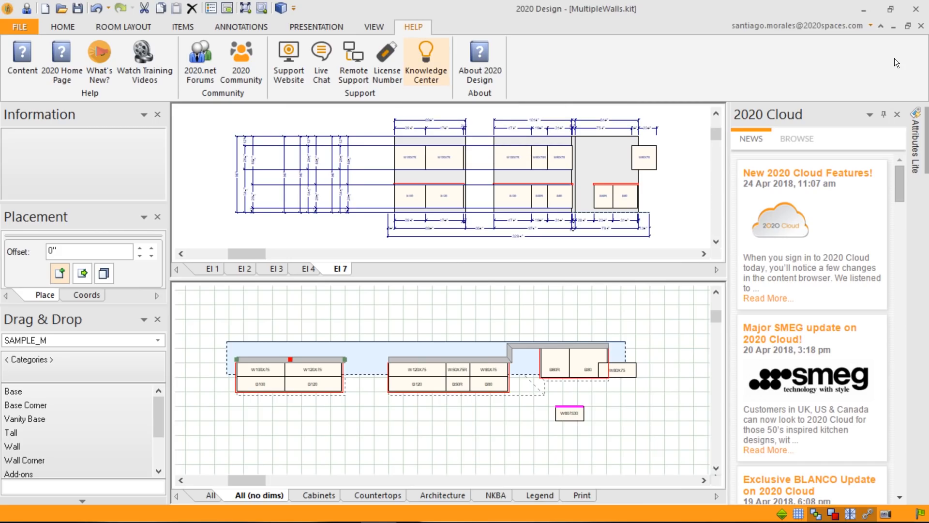
Go to the Knowledge Center's 2020 Design page and focus its article search box.
click(426, 52)
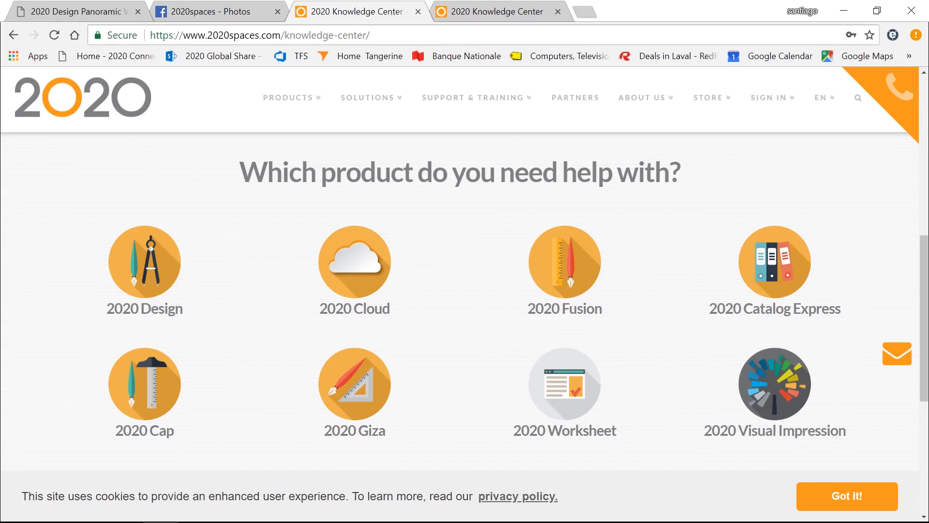
mouse_move(619, 239)
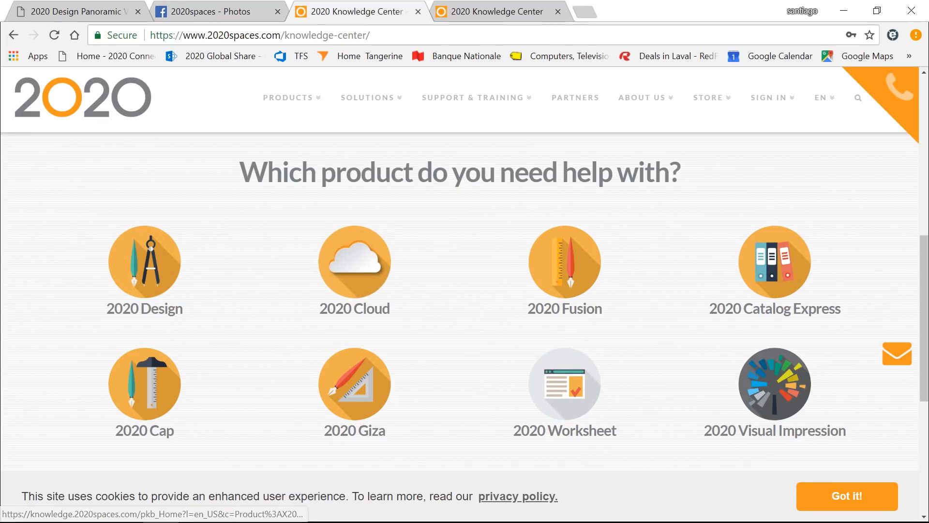
mouse_move(893, 325)
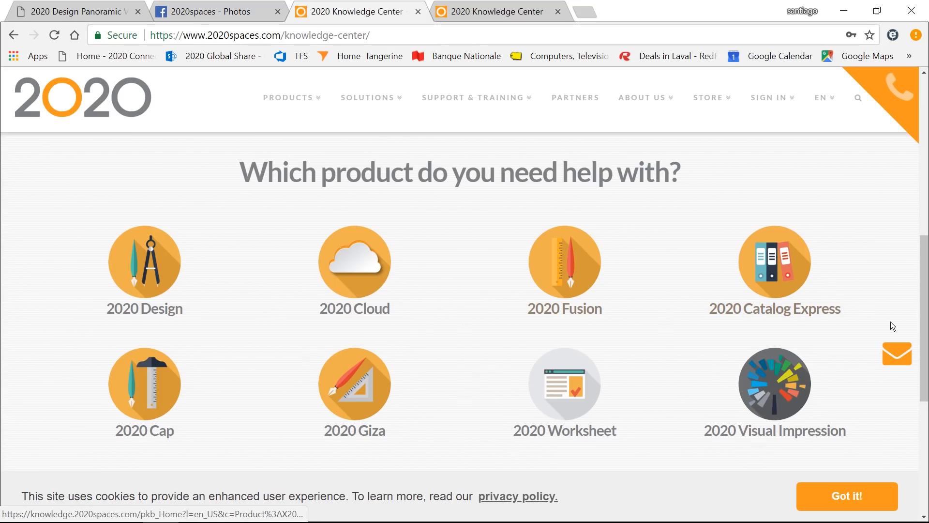
click(143, 261)
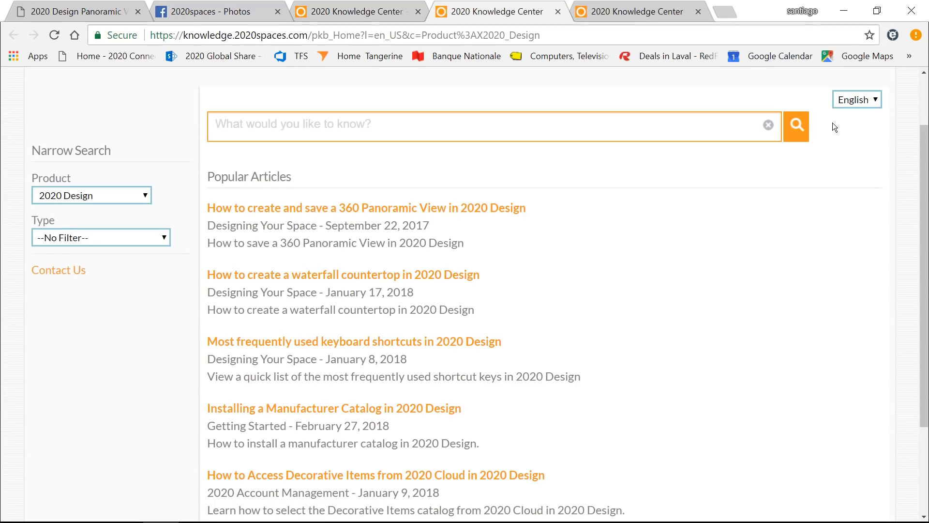
click(397, 124)
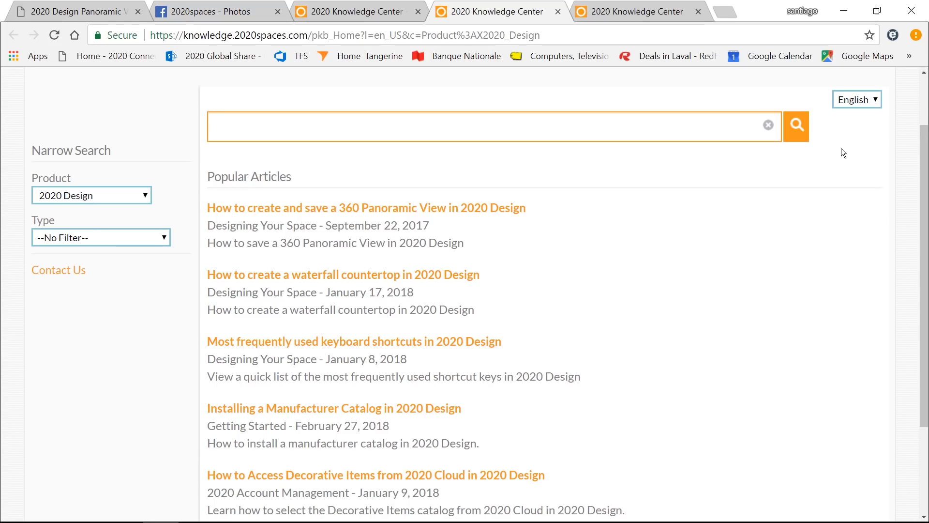
mouse_move(873, 155)
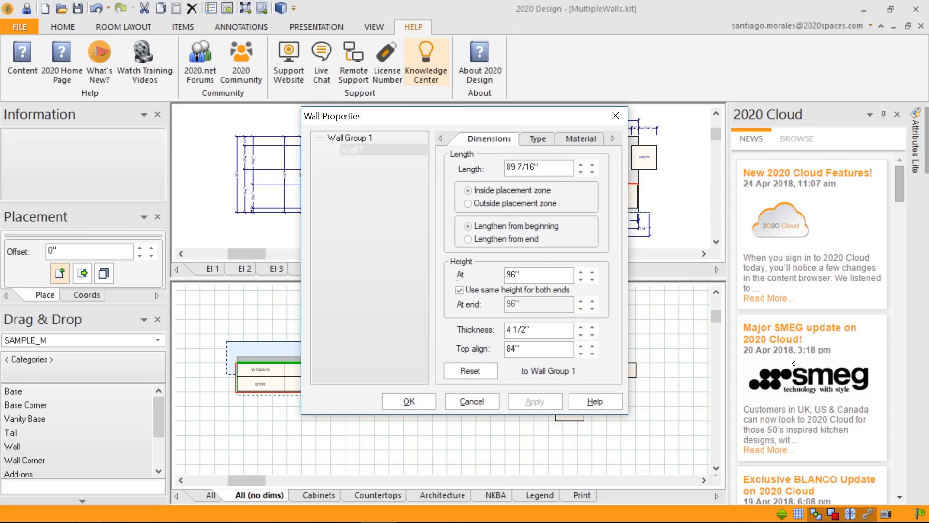
From Wall Properties' Material finish browser, delete Large Texture from the User Texture Library.
click(581, 139)
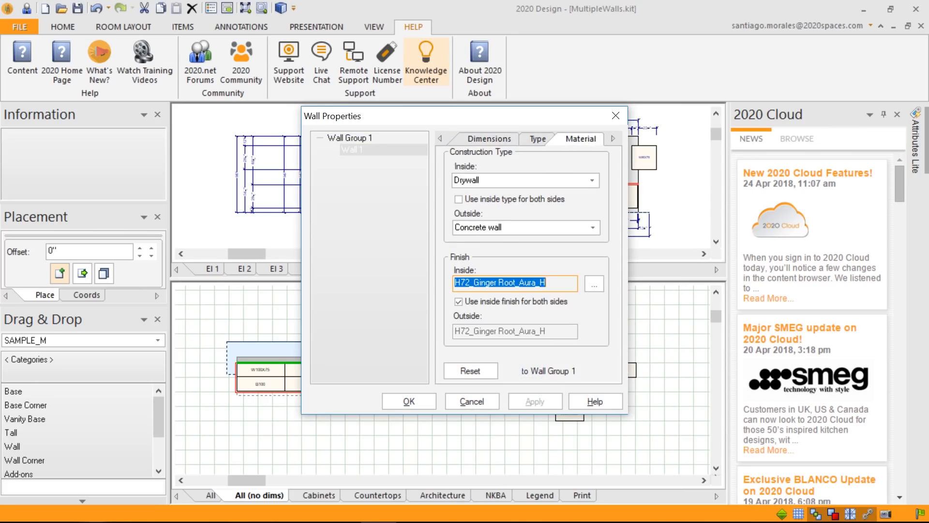
click(594, 284)
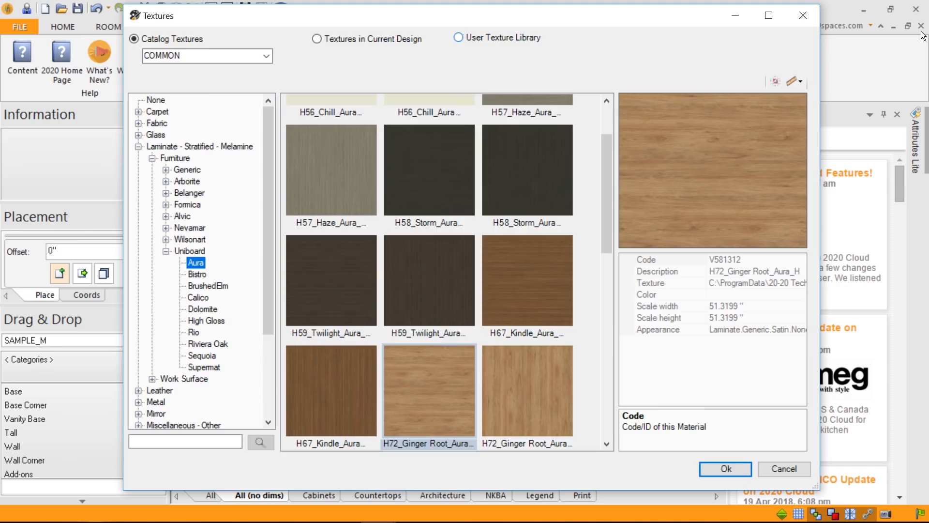
click(456, 38)
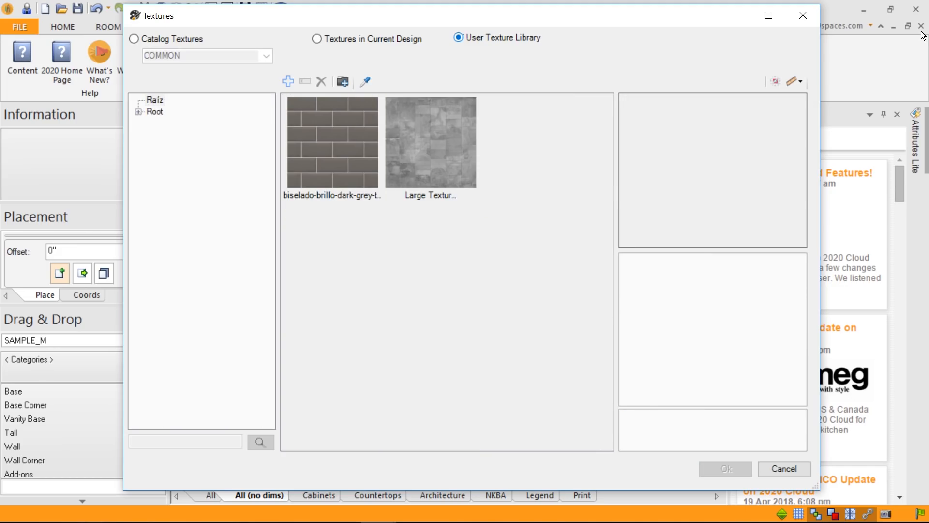
click(431, 145)
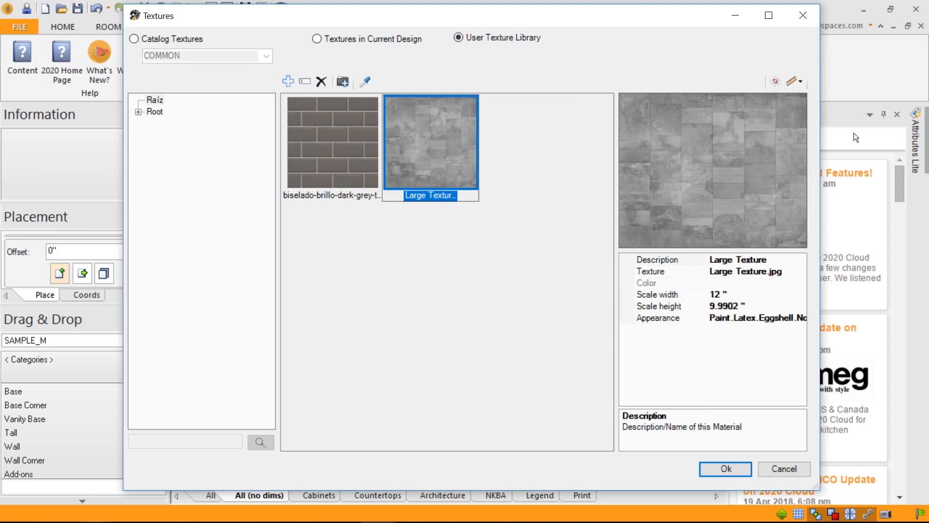
mouse_move(322, 81)
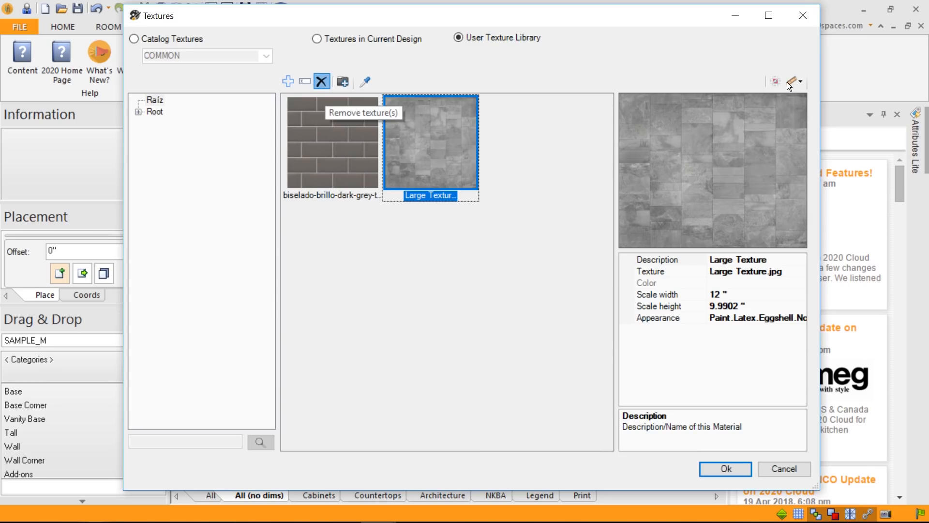
click(322, 81)
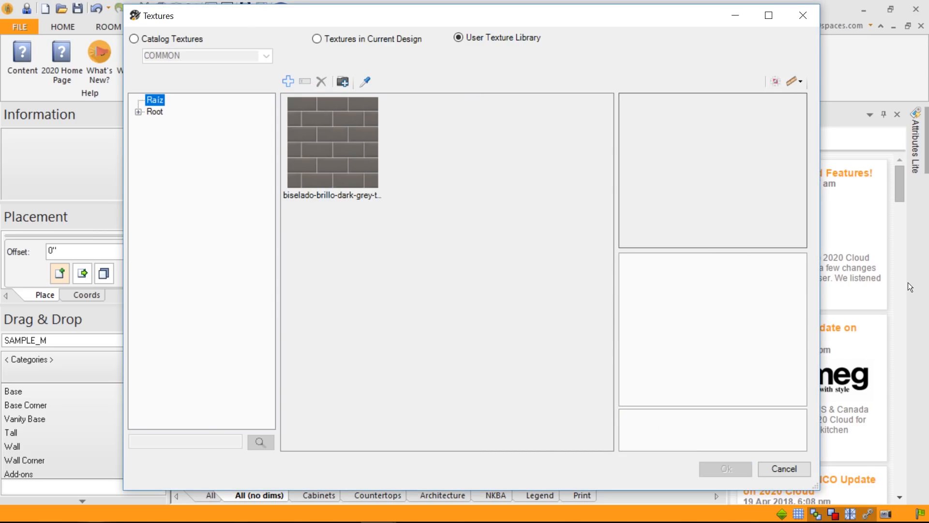
mouse_move(342, 81)
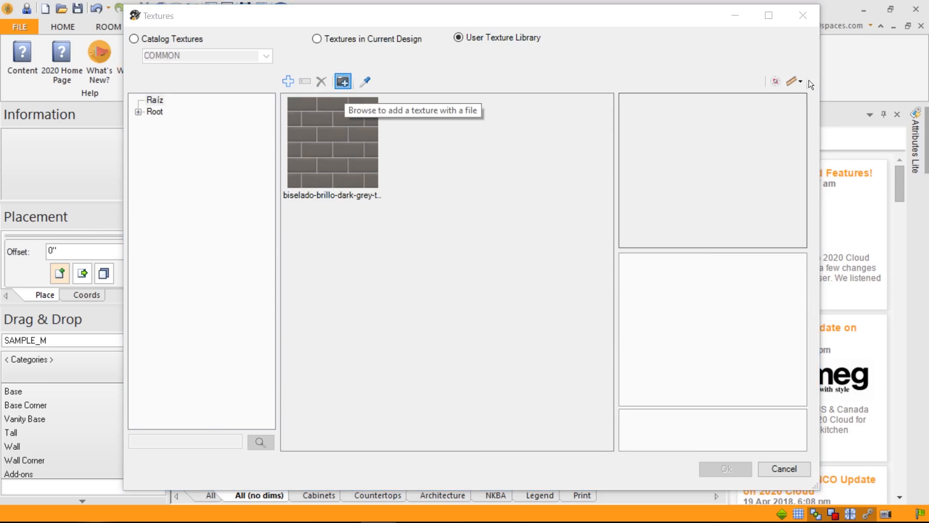
Pick Large Texture.jpg from Desktop > Textures as the image file for a new texture.
click(345, 82)
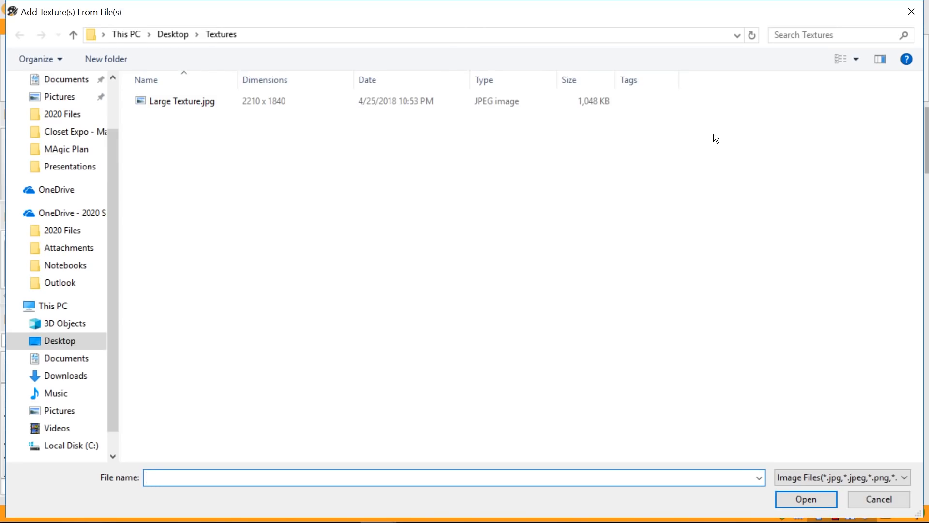
click(180, 101)
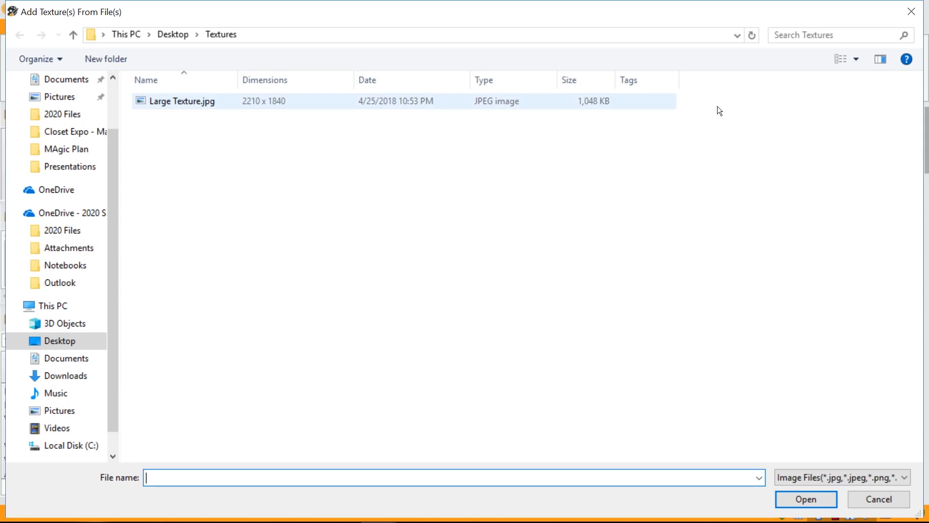
mouse_move(712, 110)
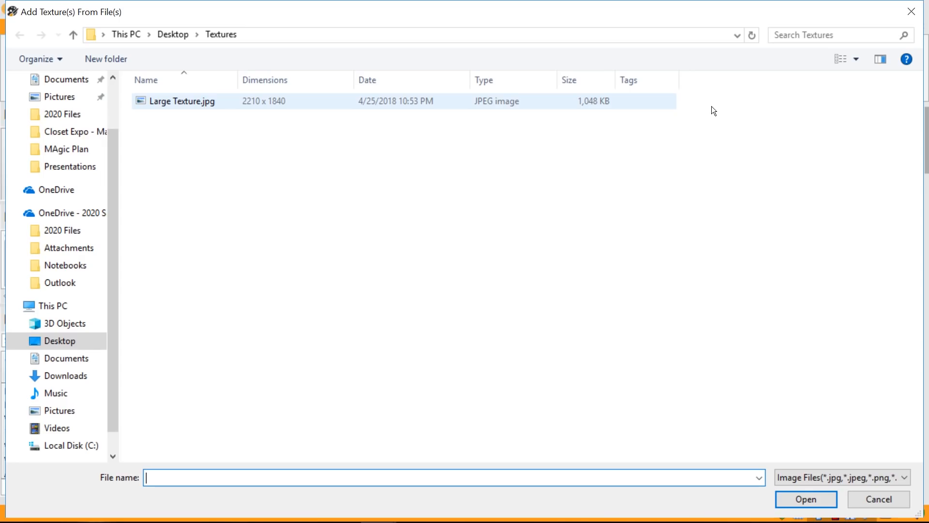
mouse_move(689, 110)
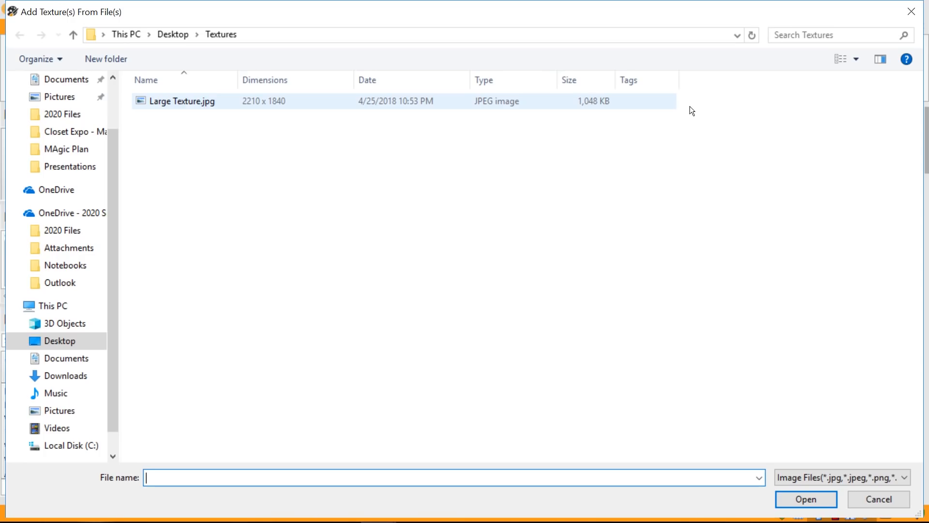
click(182, 102)
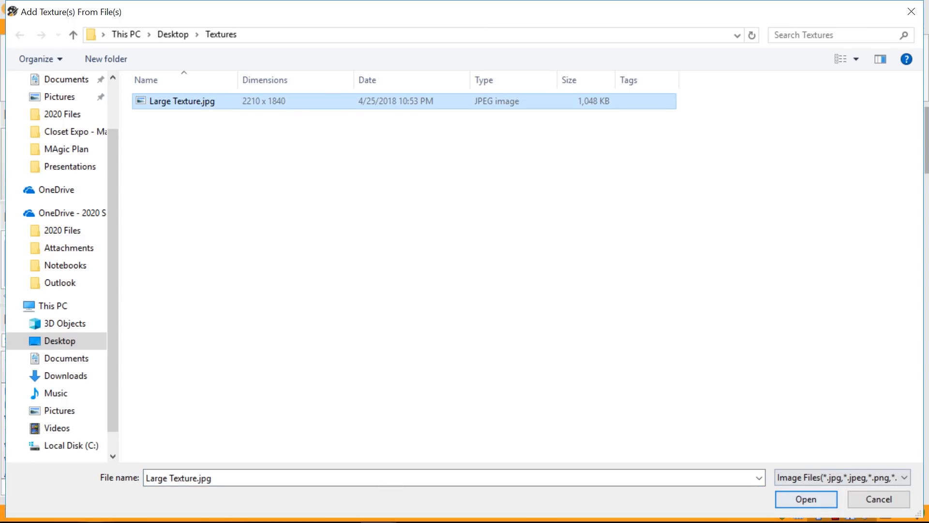
click(806, 499)
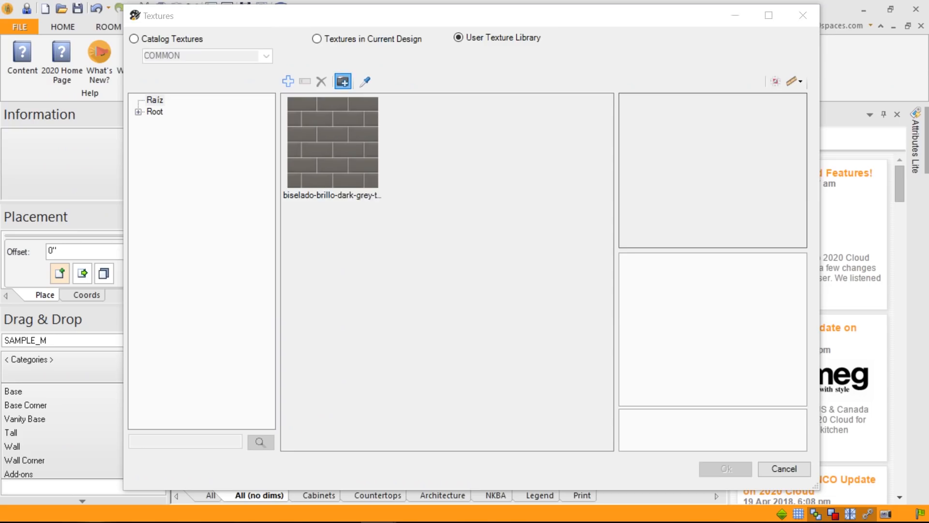
Accept the Normal (Recommended) resize so Large Texture joins the library at 12" scale width.
click(344, 81)
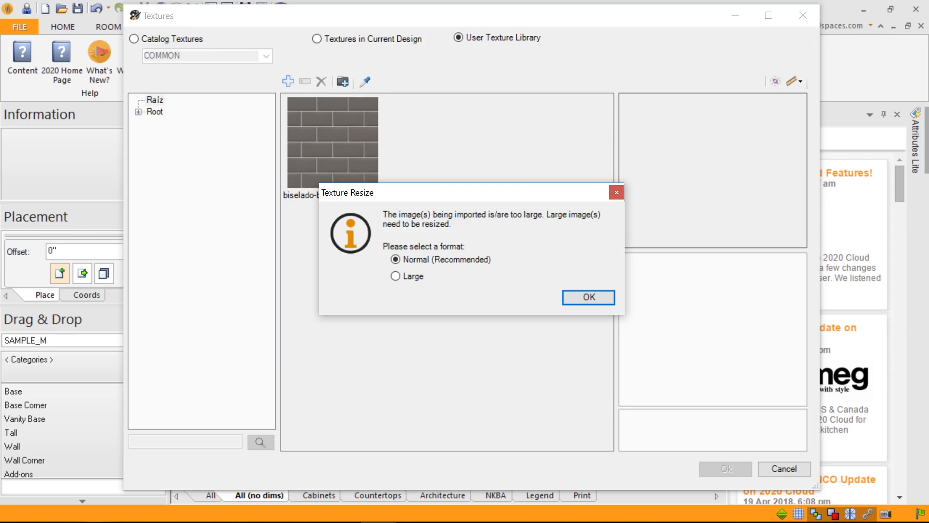
mouse_move(875, 260)
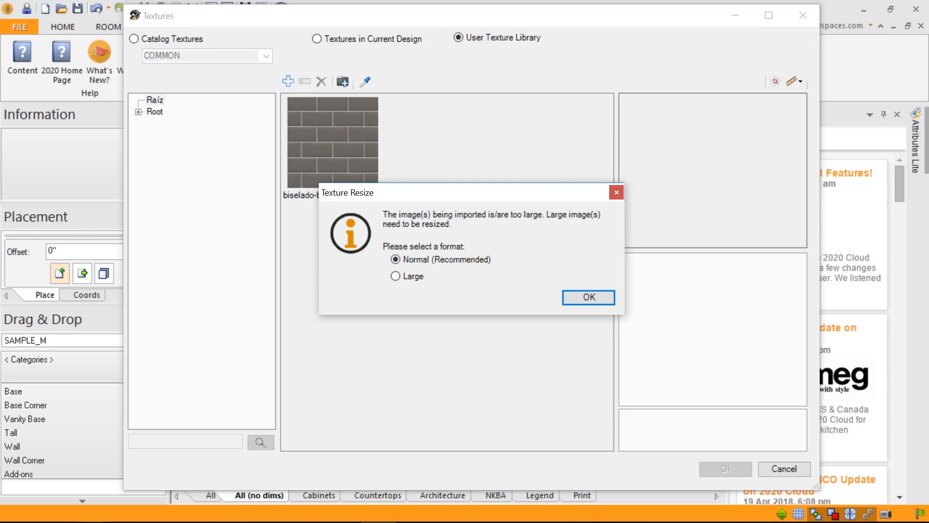
mouse_move(888, 286)
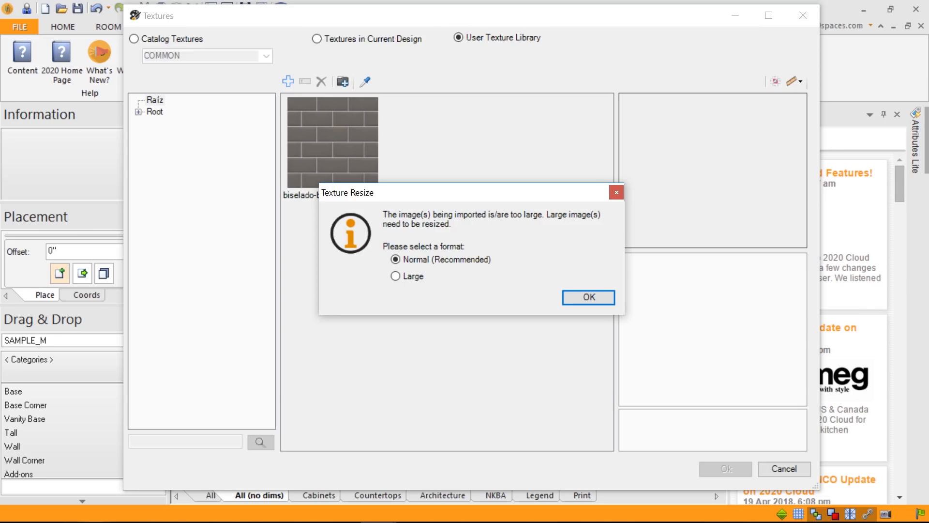
click(588, 297)
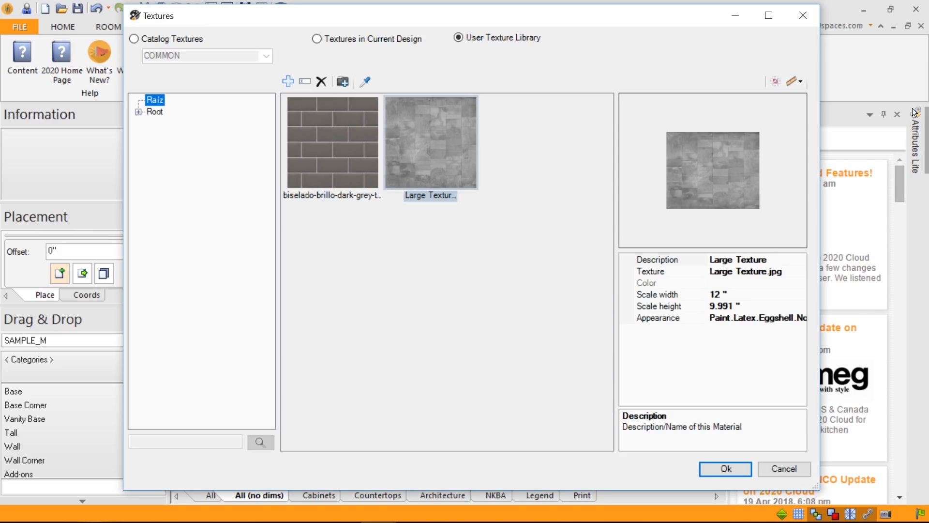
mouse_move(923, 205)
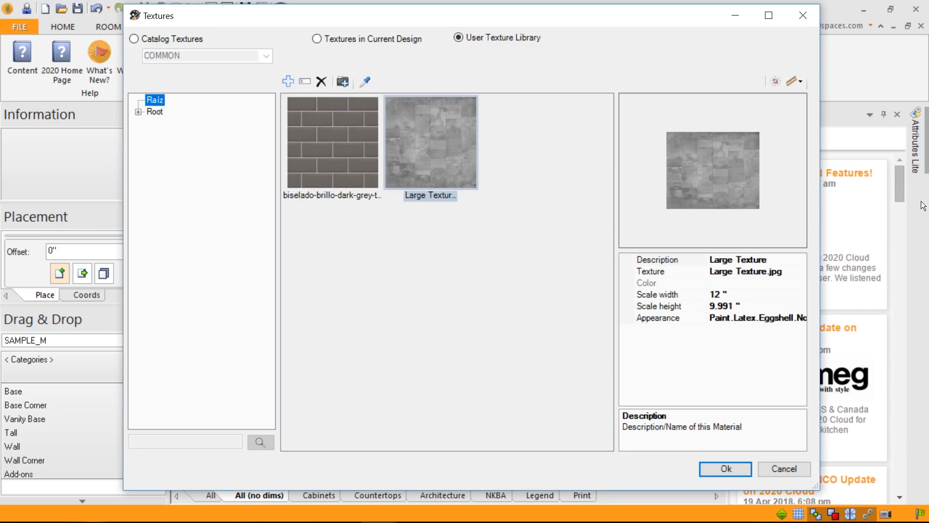